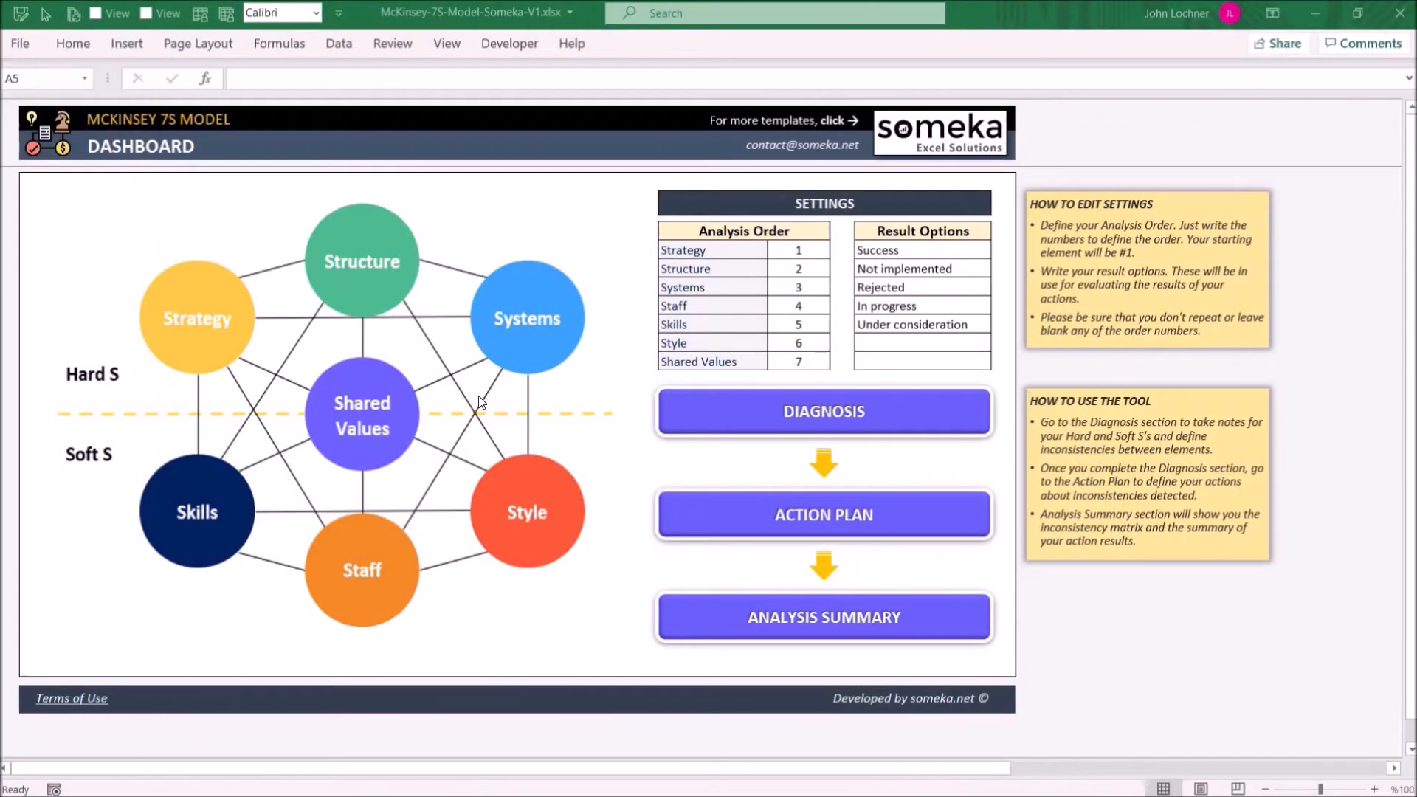
{"action": "mouse_move", "coordinate": [633, 546]}
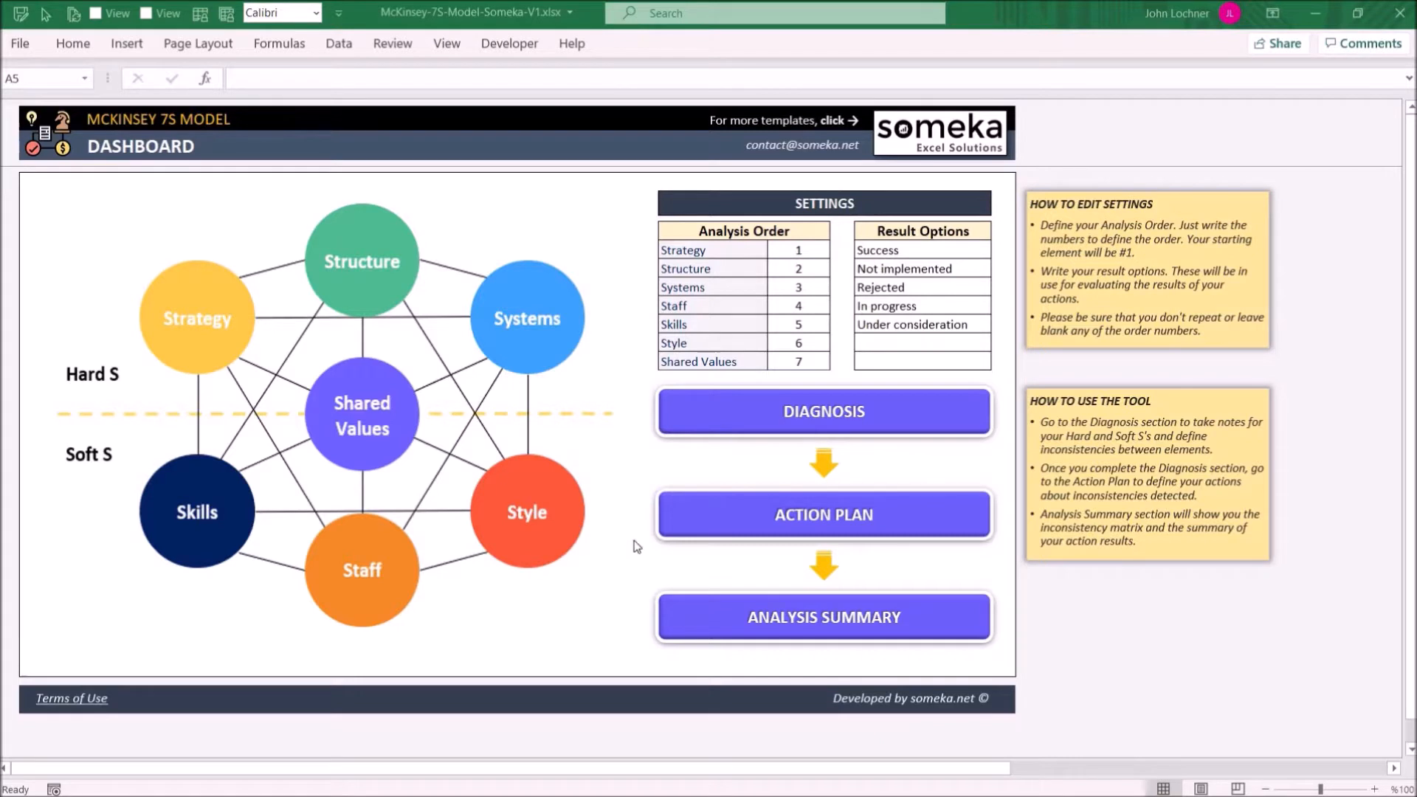
{"action": "mouse_move", "coordinate": [717, 524]}
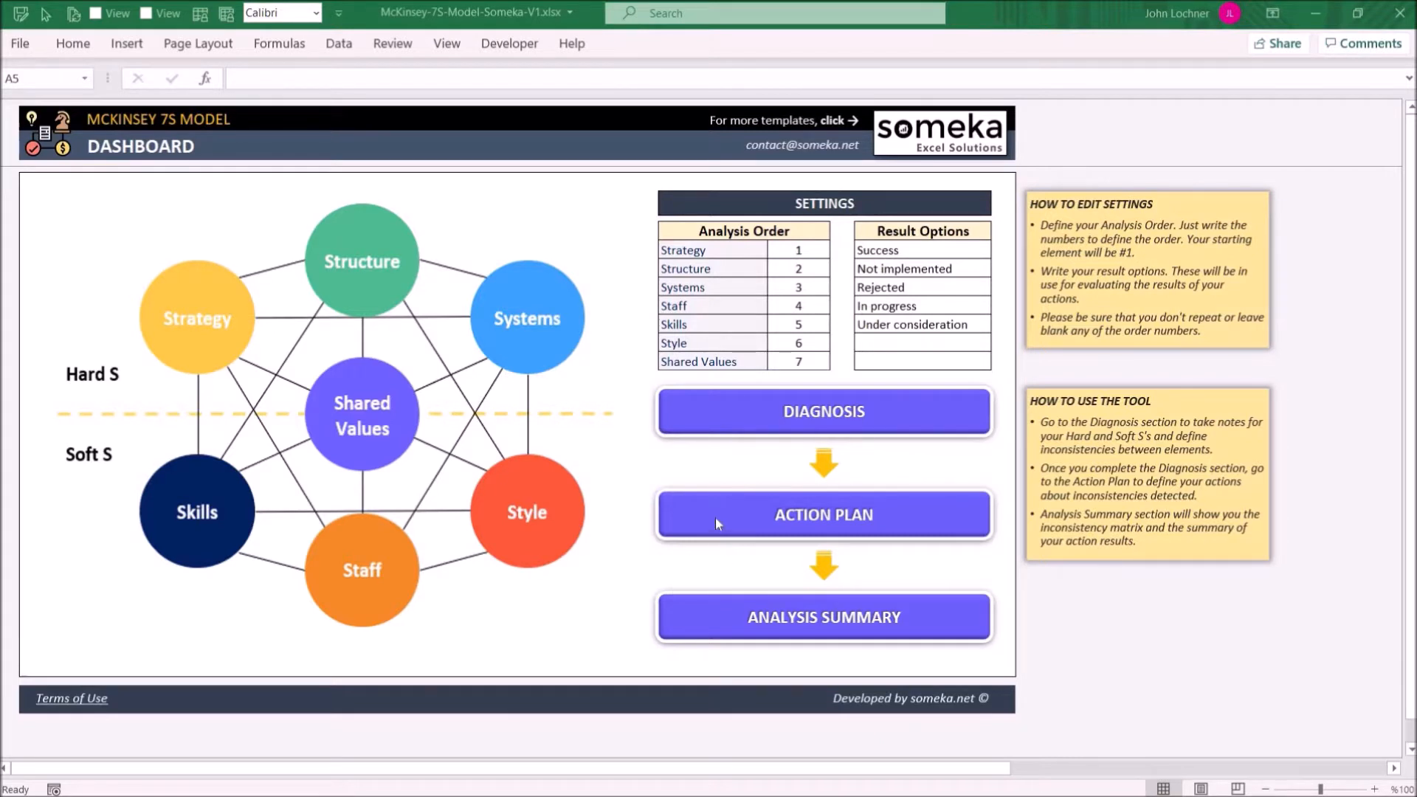
{"action": "mouse_move", "coordinate": [784, 244]}
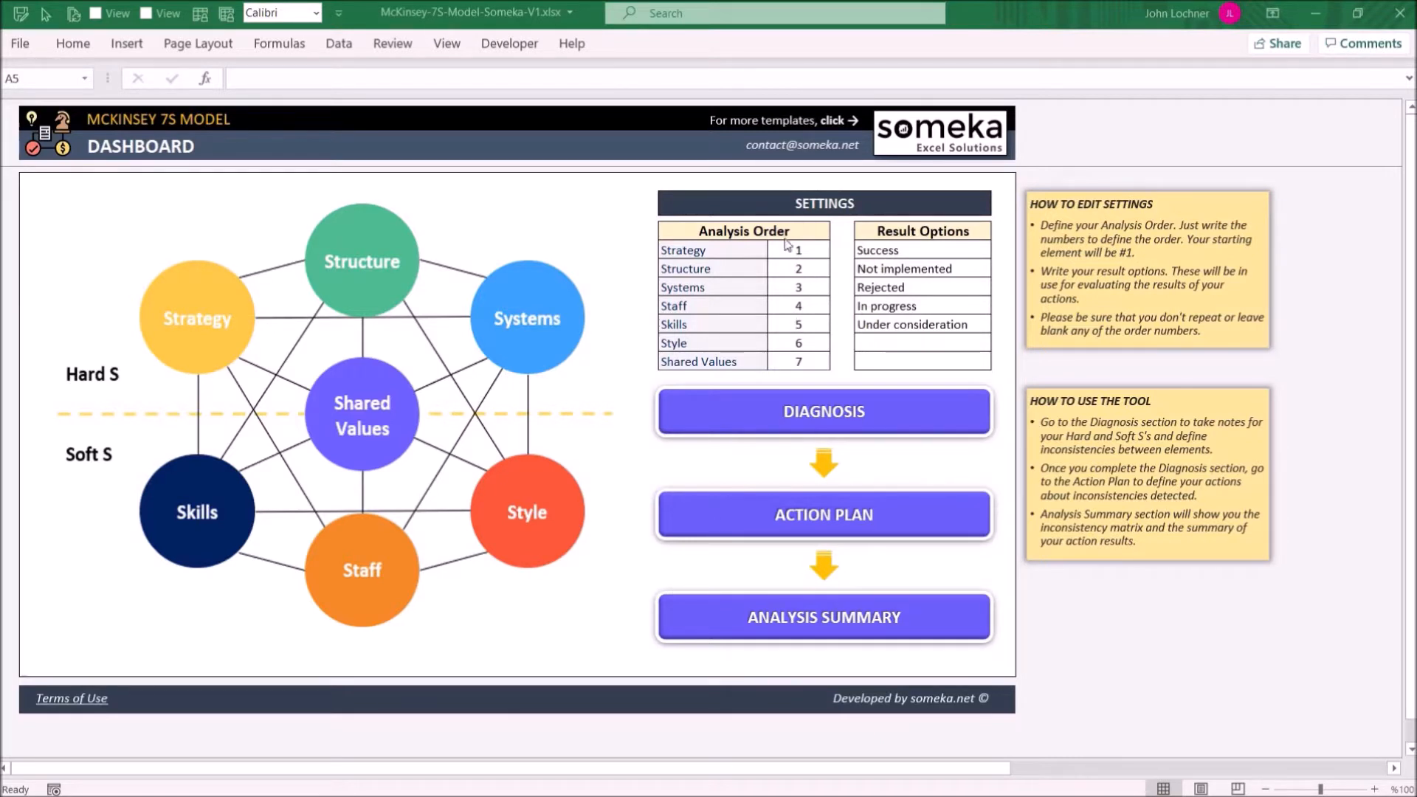
Step: Visit the Action Plan list twice from the dashboard, then show the Analysis Summary sheet
{"action": "left_click", "coordinate": [822, 412]}
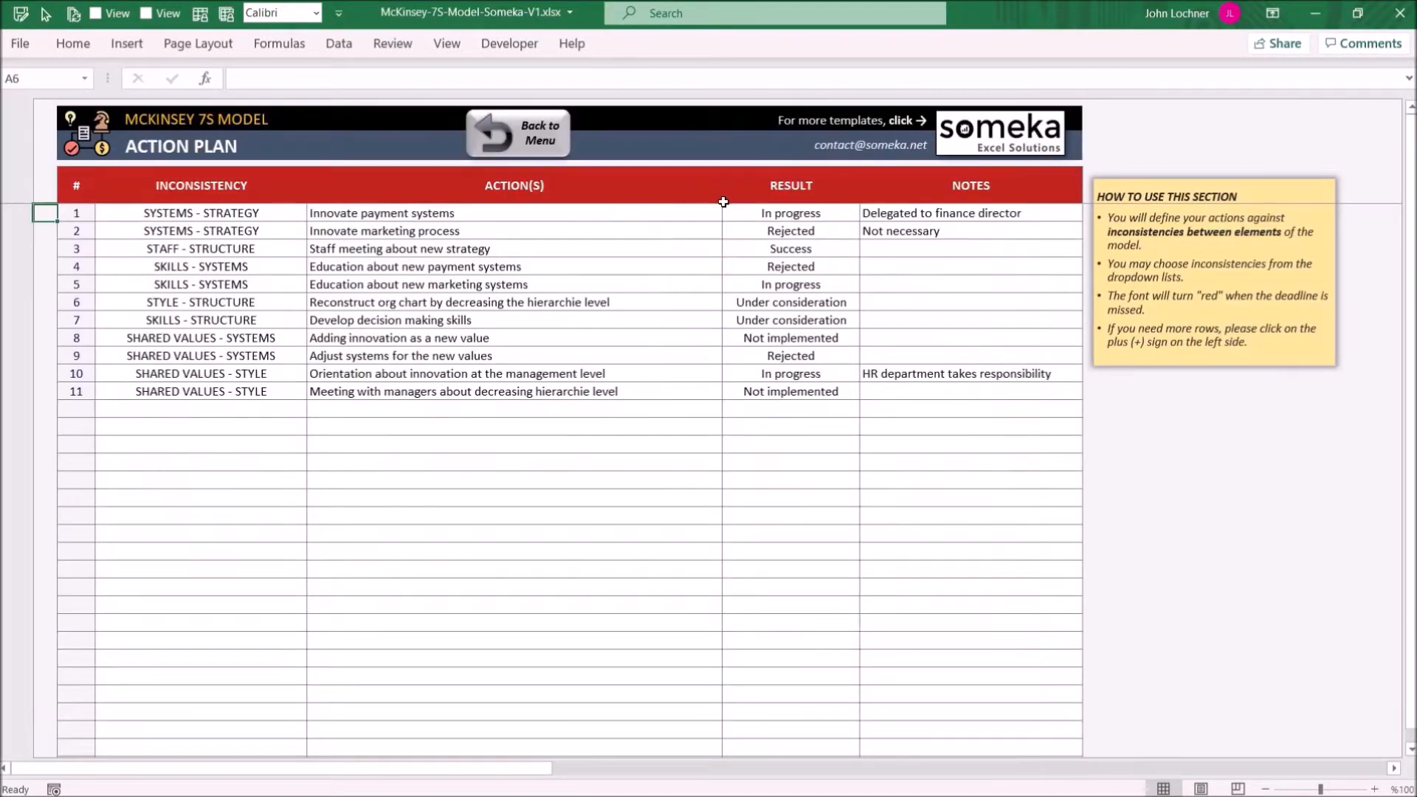
{"action": "mouse_move", "coordinate": [518, 167]}
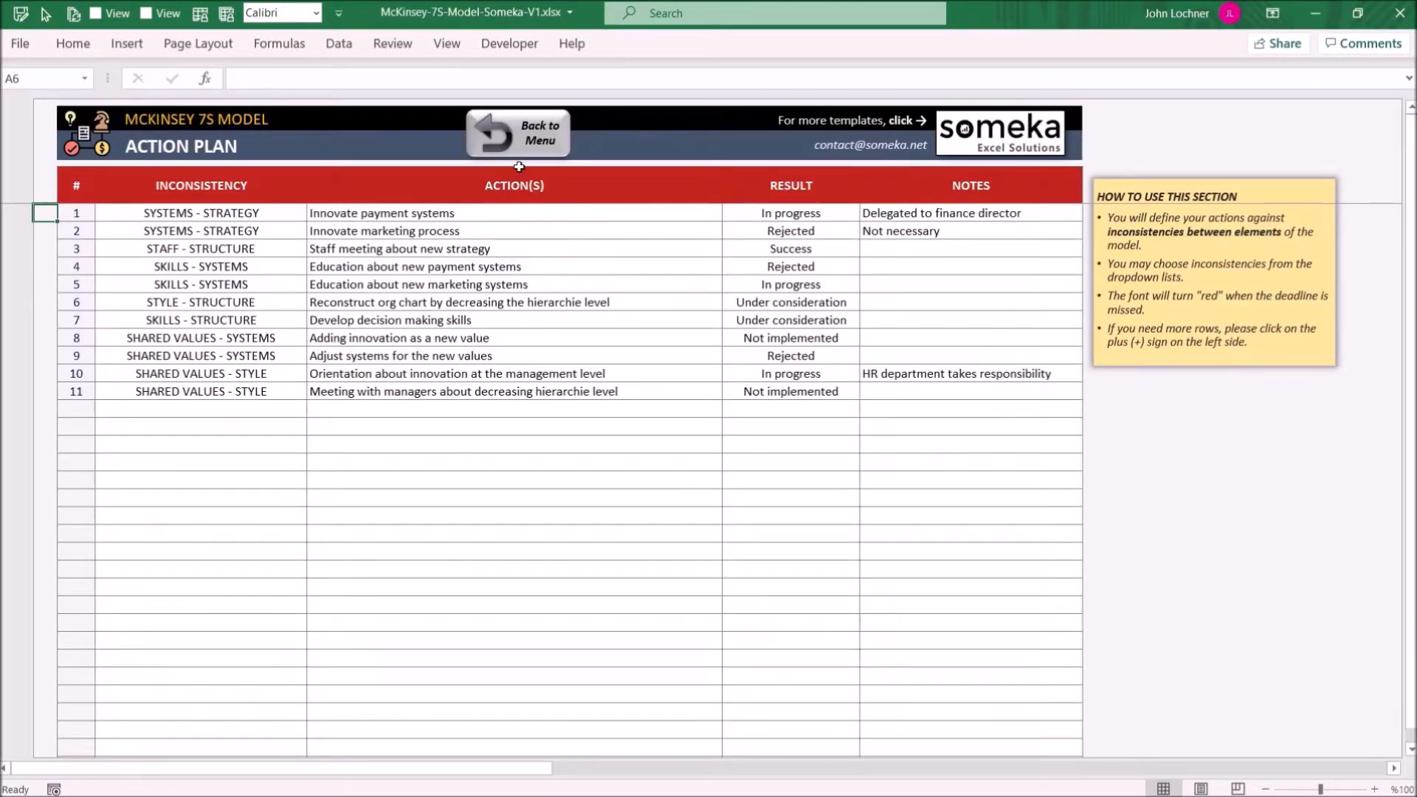
{"action": "left_click", "coordinate": [537, 133]}
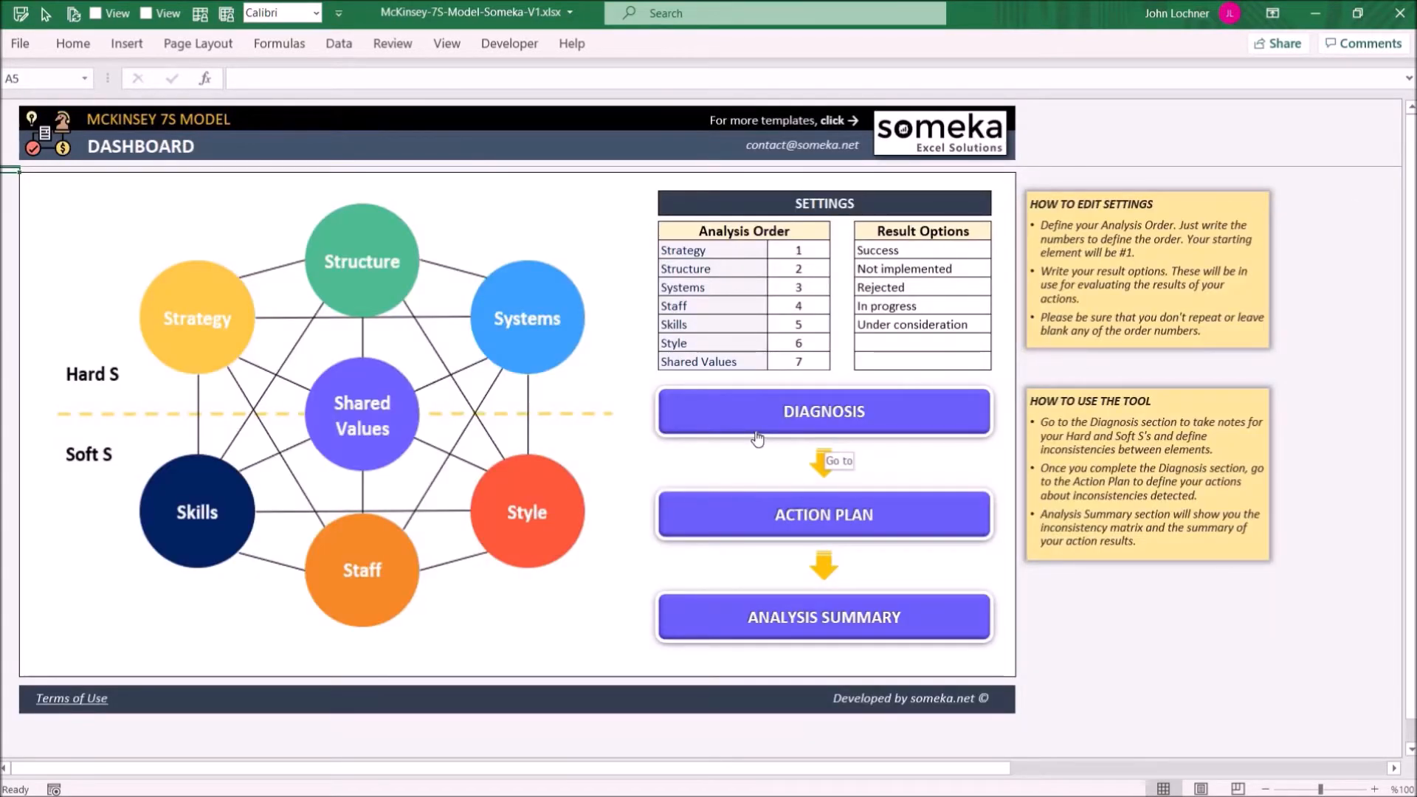
{"action": "mouse_move", "coordinate": [416, 567]}
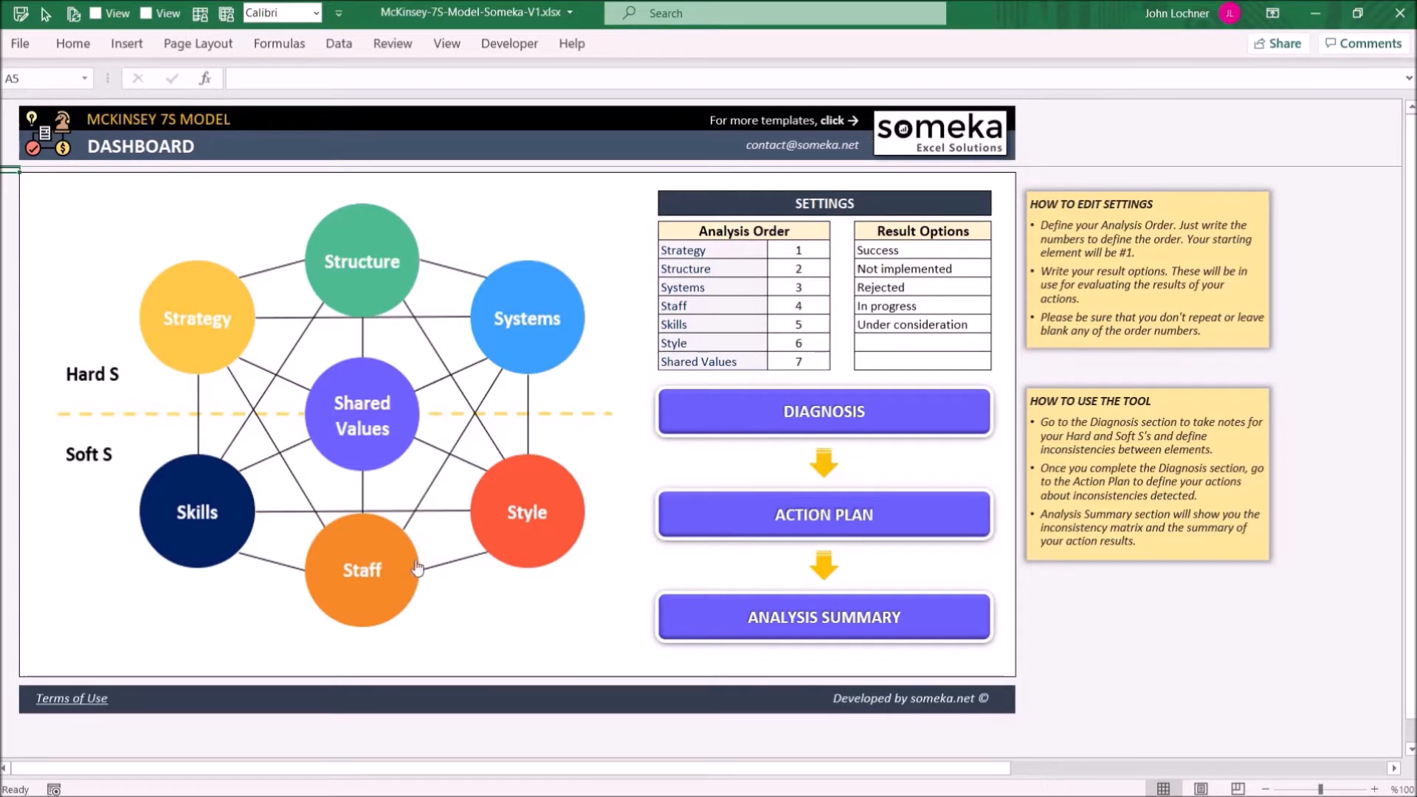
{"action": "mouse_move", "coordinate": [533, 162]}
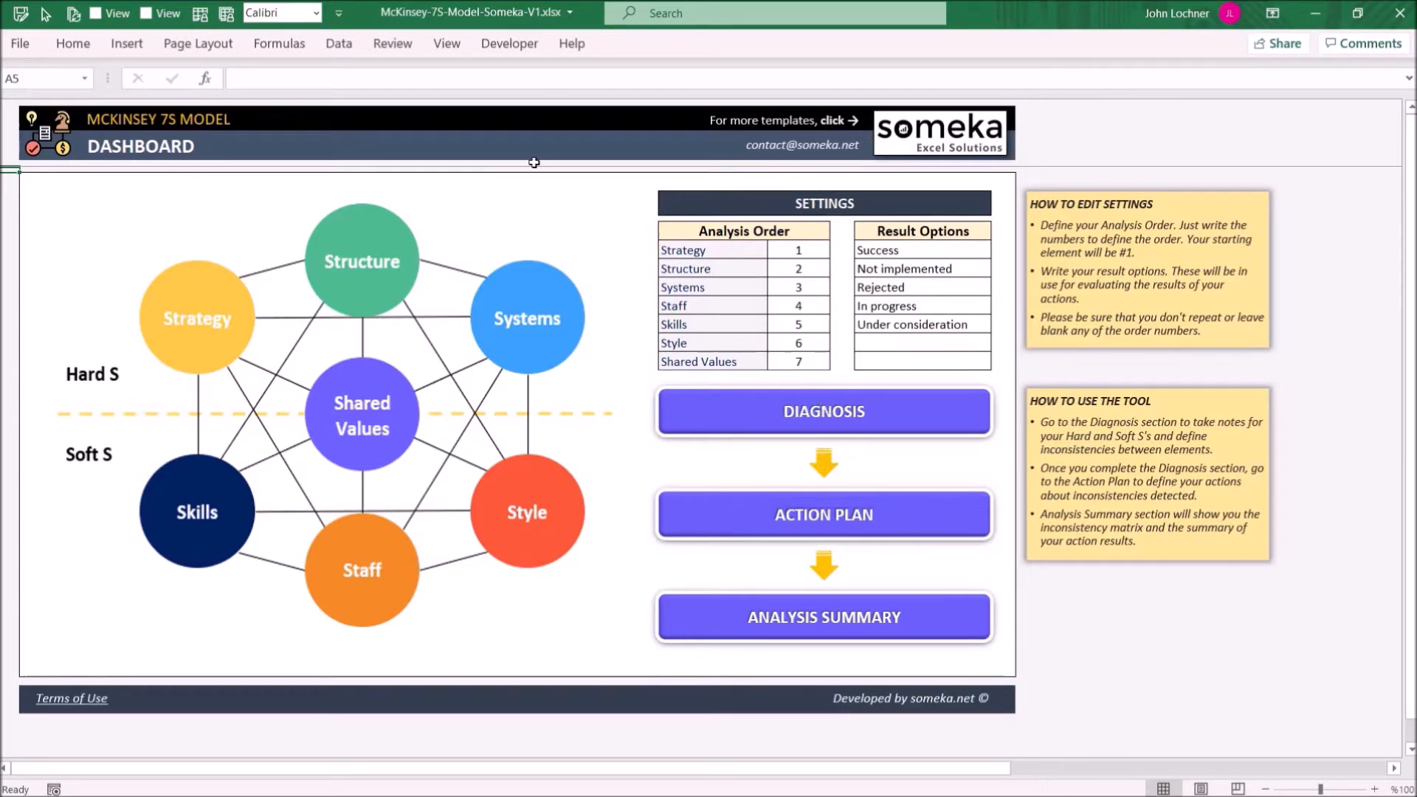
{"action": "left_click", "coordinate": [821, 514]}
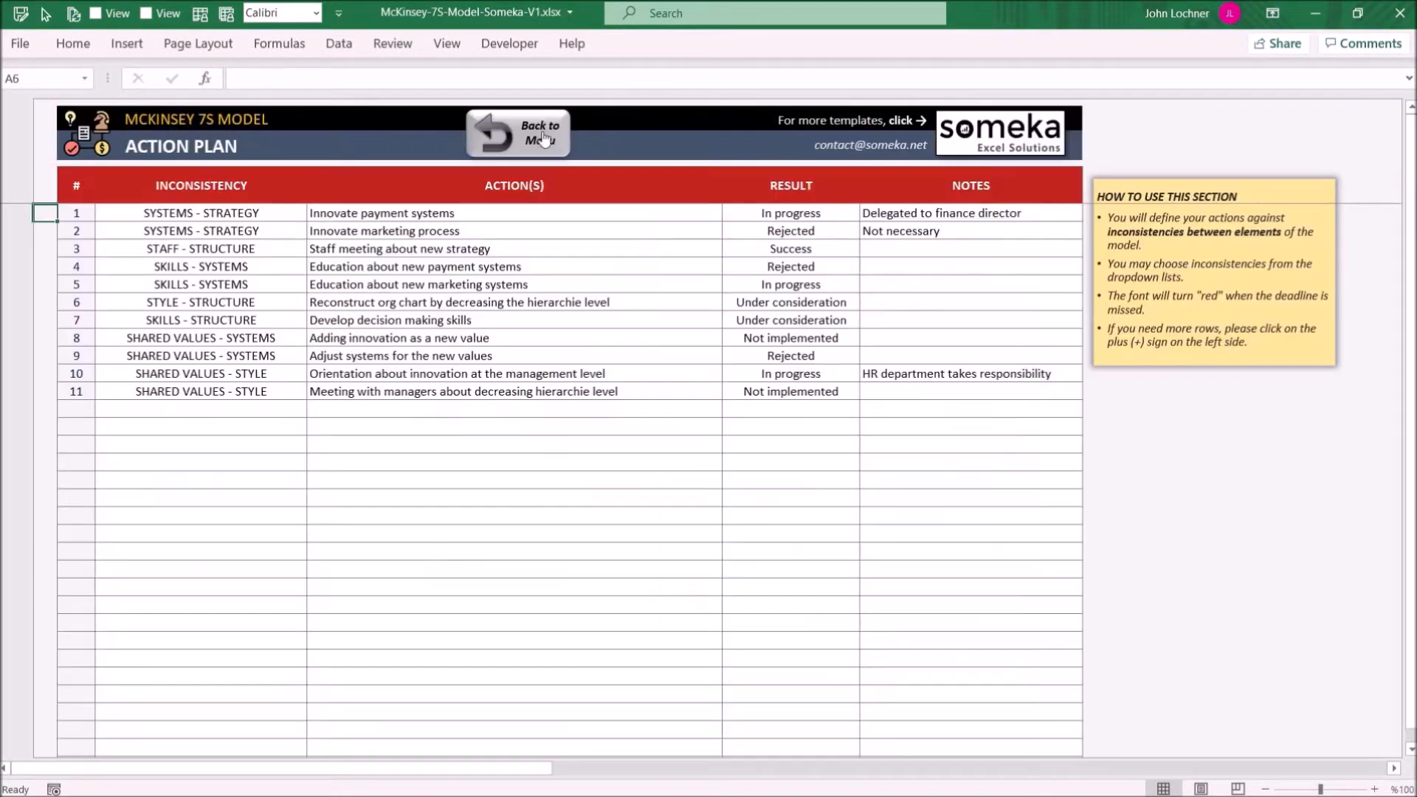
{"action": "left_click", "coordinate": [516, 133]}
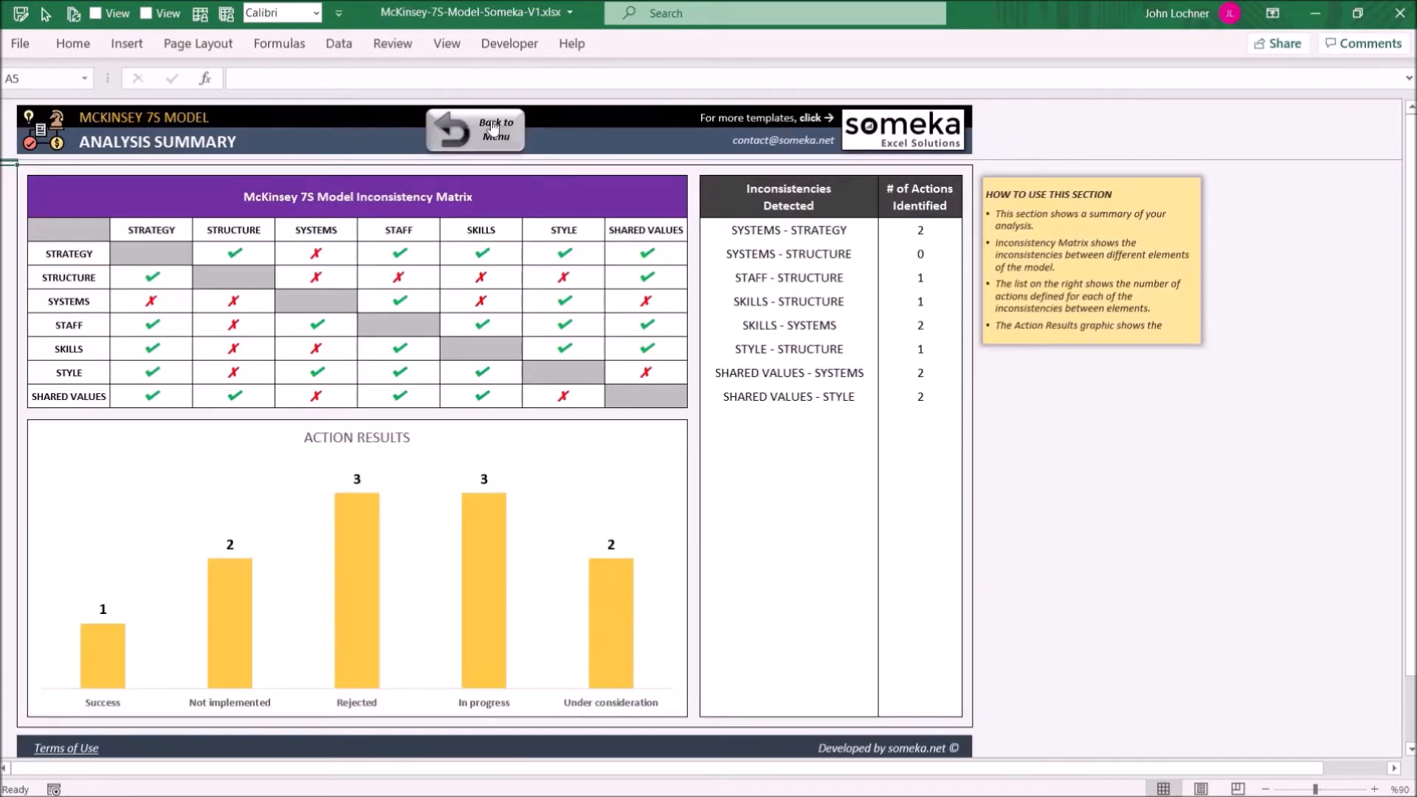
Step: Back on the dashboard, re-check Shared Values as order 7 and select the Result Options list
{"action": "left_click", "coordinate": [474, 130]}
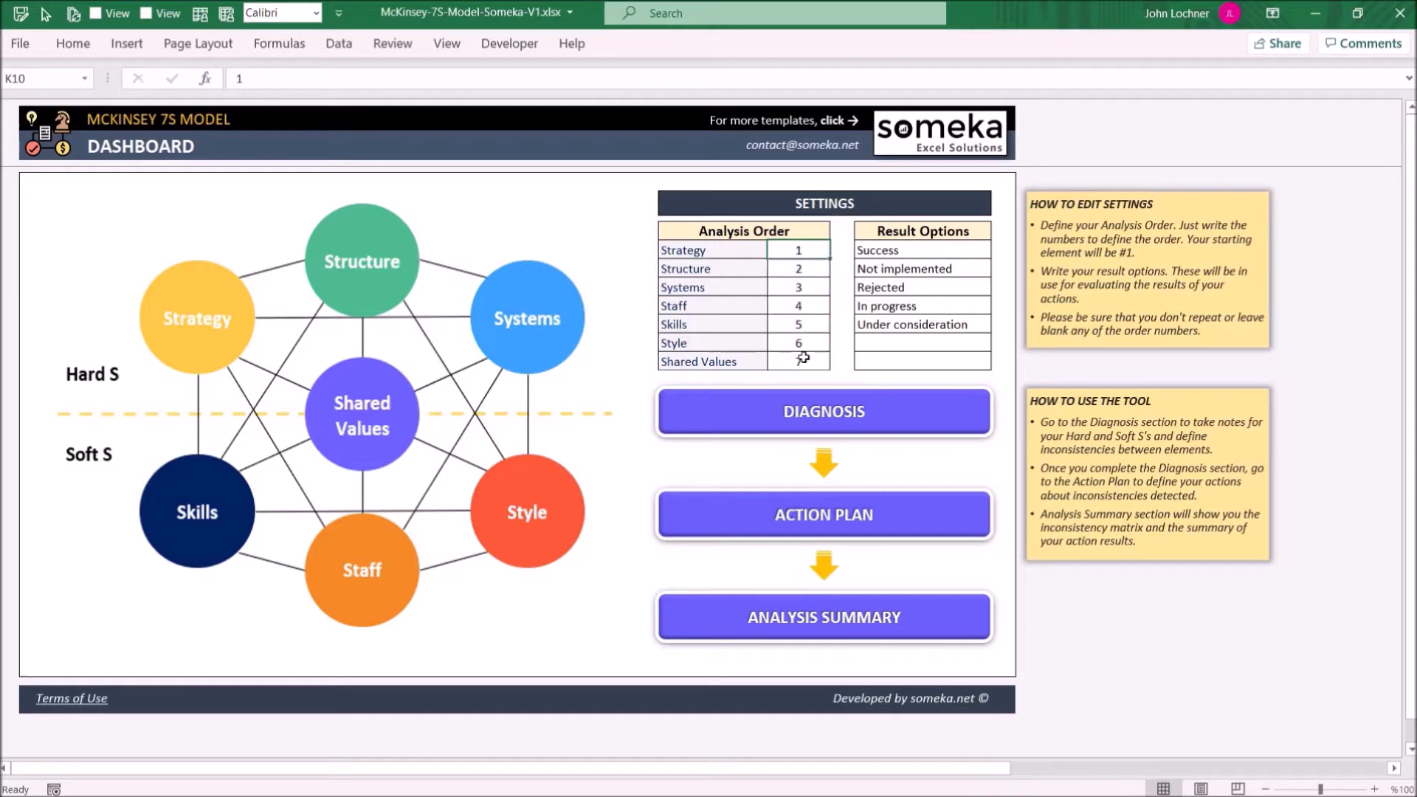
{"action": "left_click", "coordinate": [797, 362]}
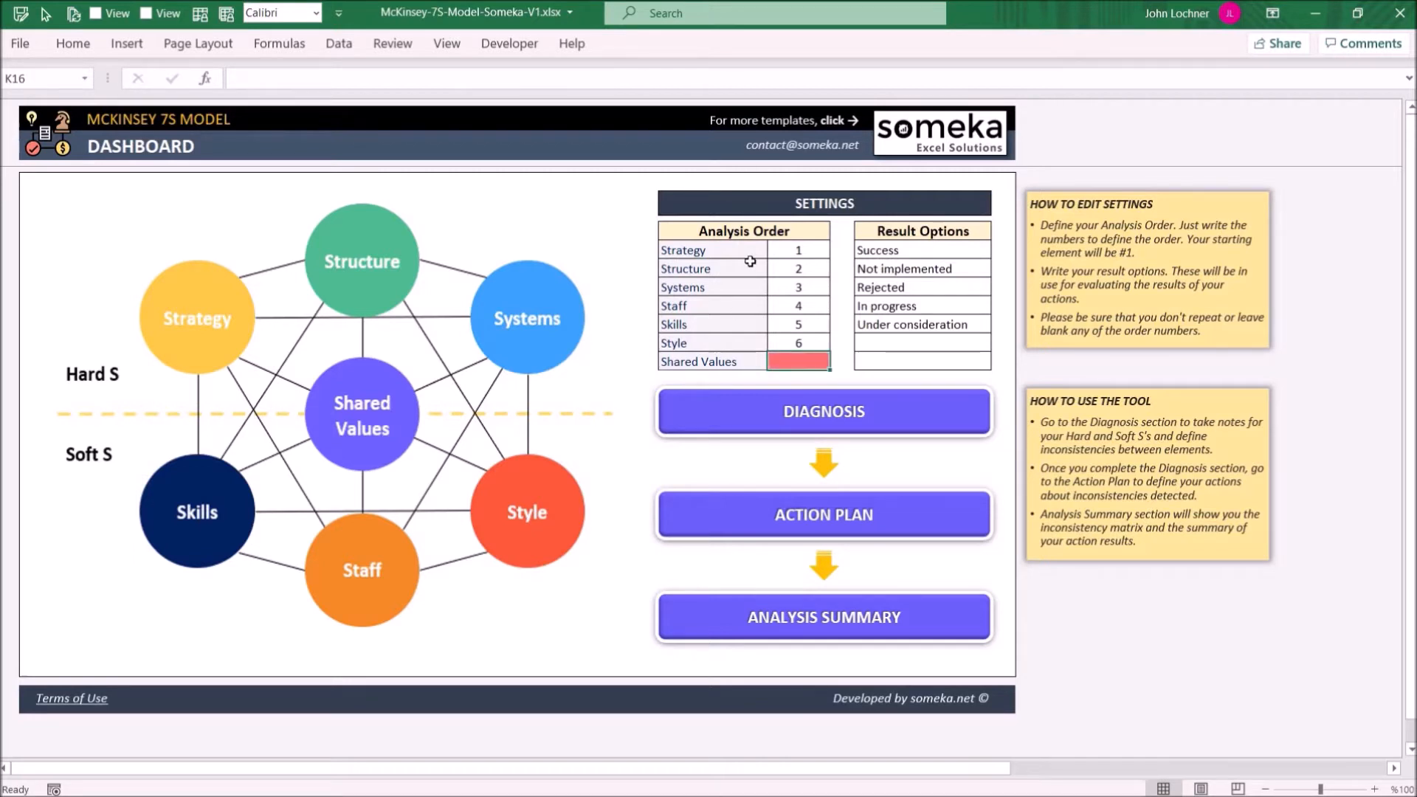
{"action": "mouse_move", "coordinate": [763, 370]}
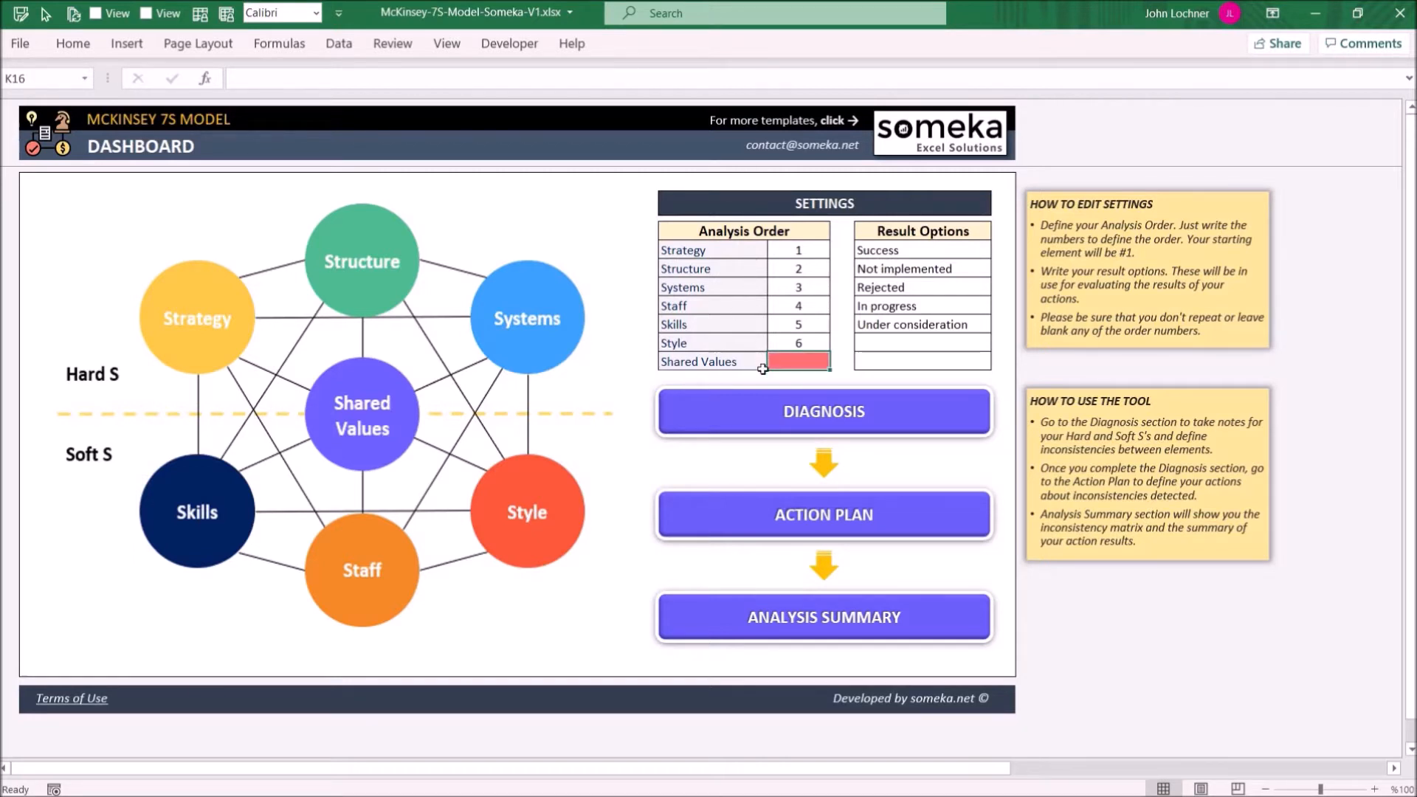
{"action": "mouse_move", "coordinate": [809, 354]}
{"action": "type", "text": "5"}
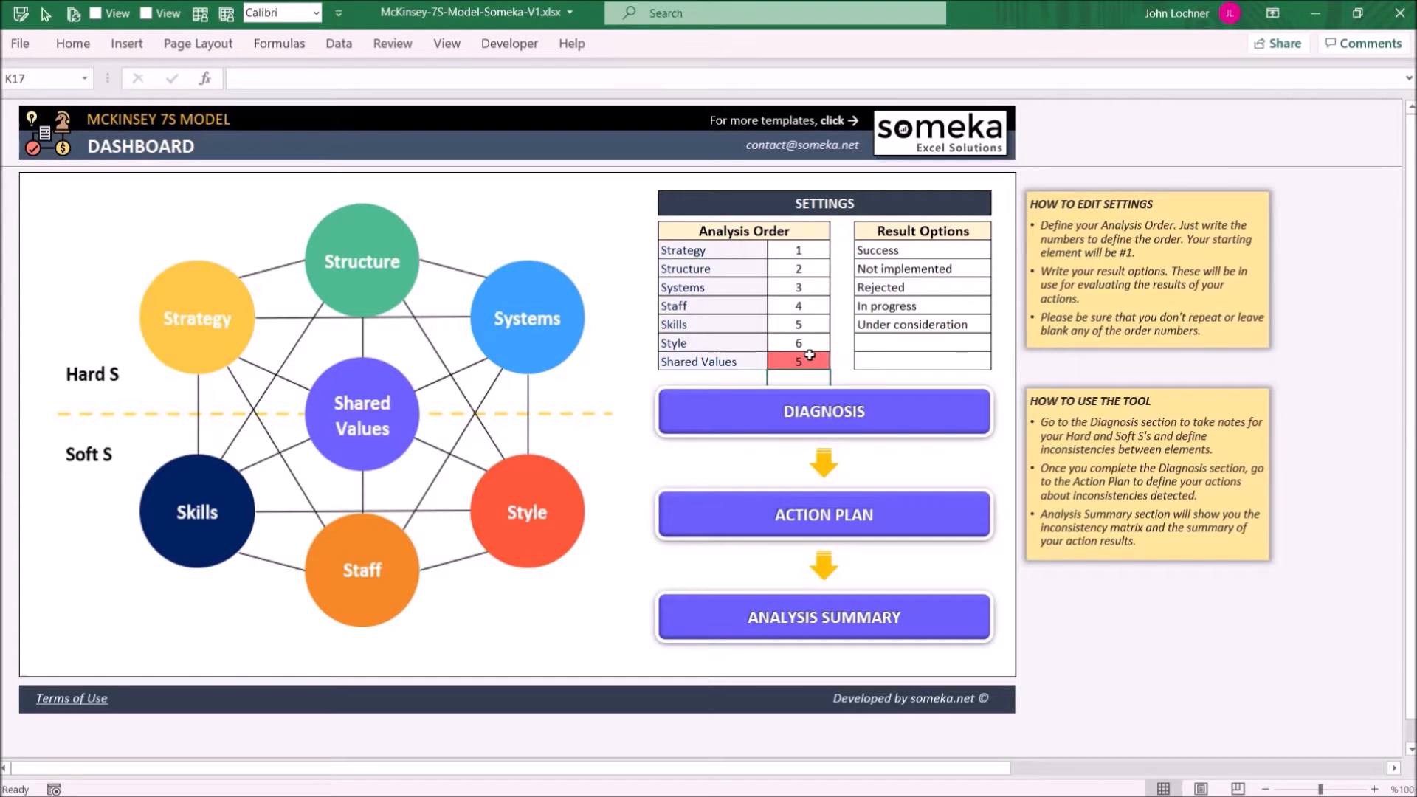
{"action": "left_click", "coordinate": [797, 344]}
{"action": "type", "text": "7"}
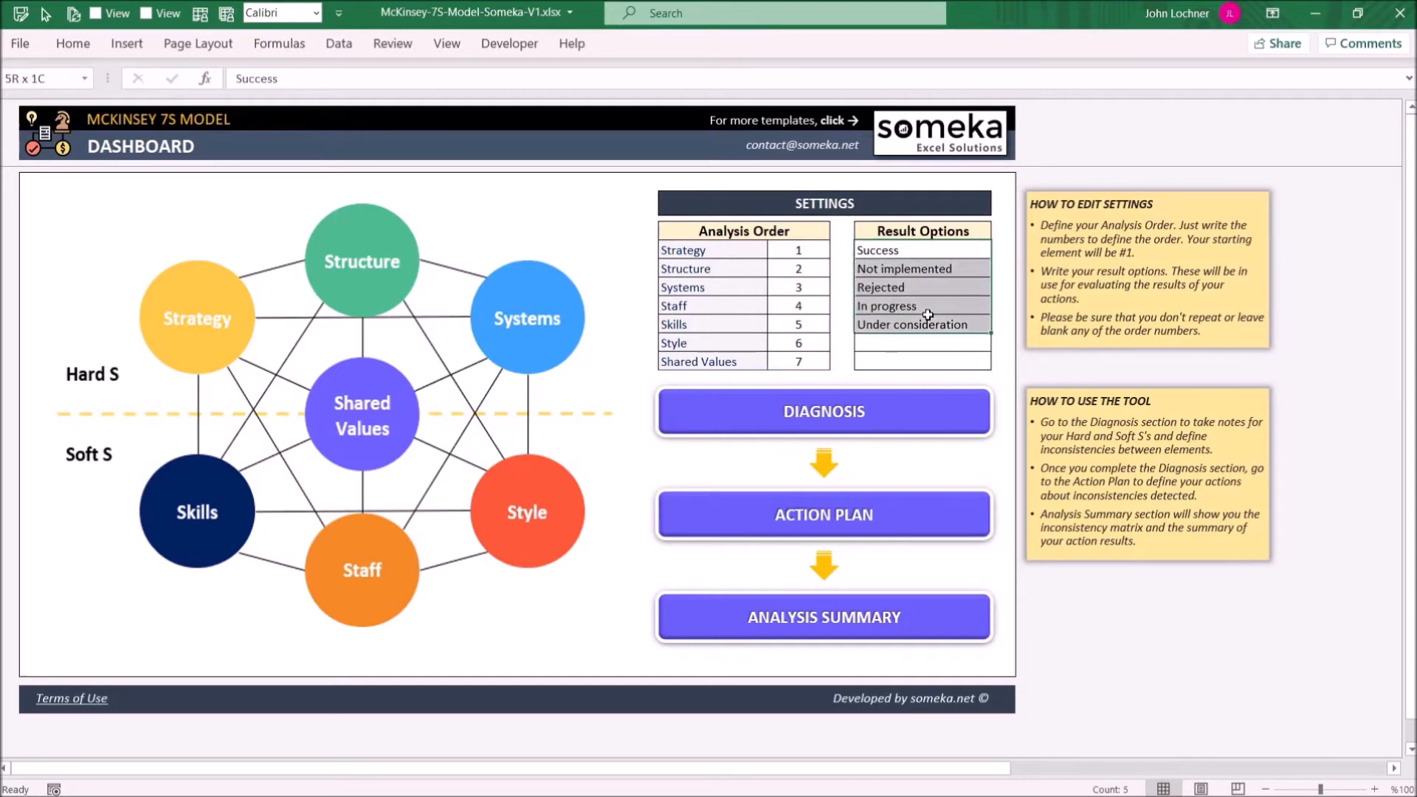
Step: Check the first result option and the Action Plan, then add 'Cancelled' under Under consideration
{"action": "left_click", "coordinate": [922, 323]}
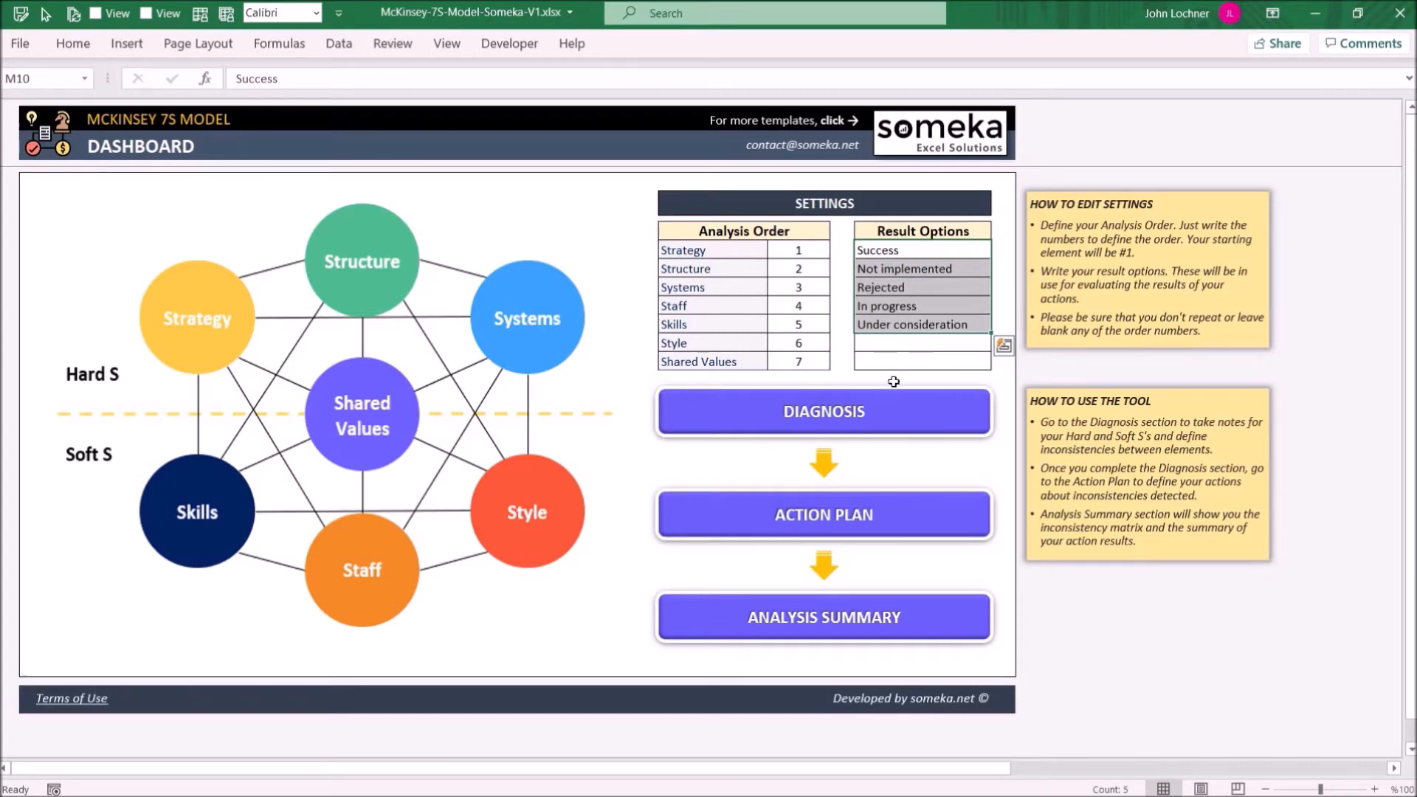
{"action": "left_click", "coordinate": [822, 513]}
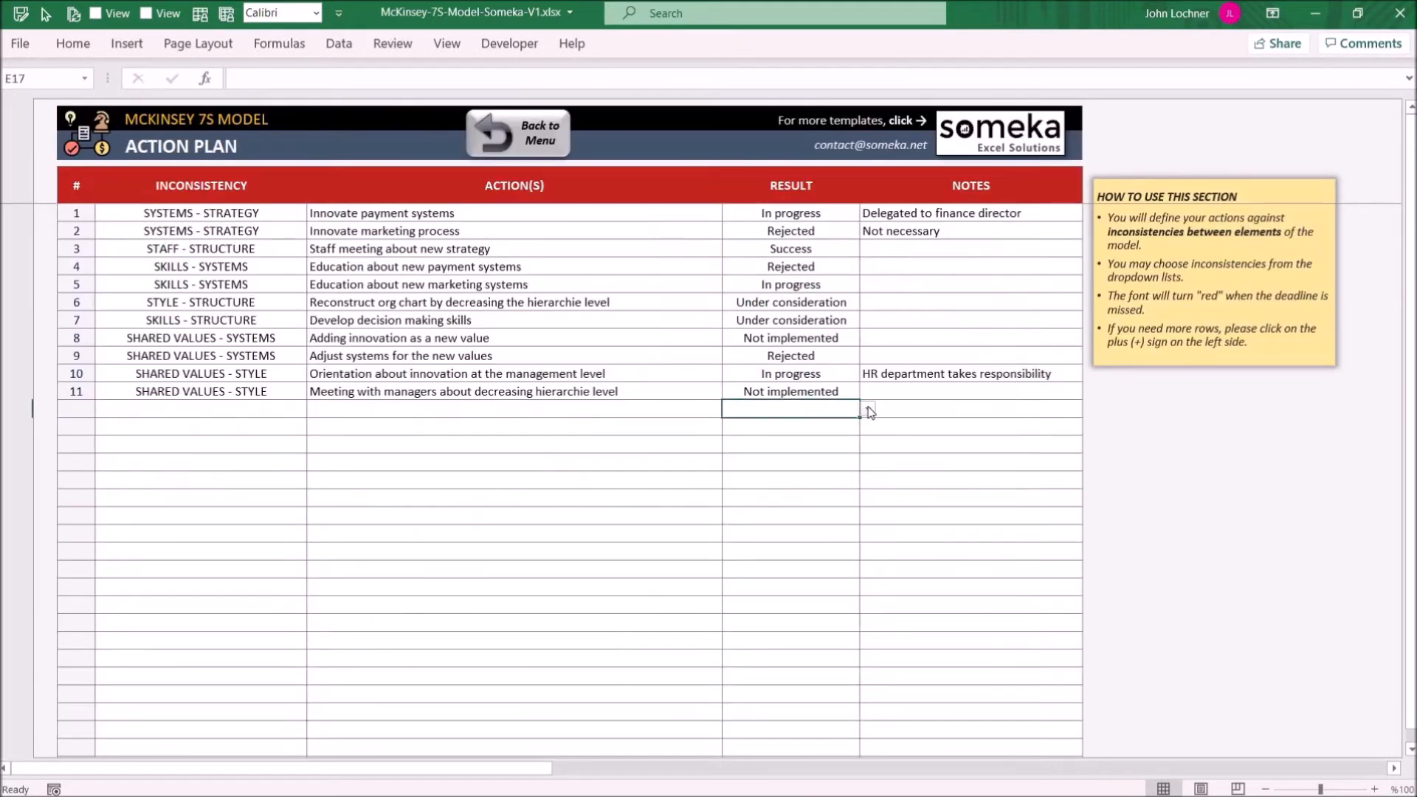
{"action": "left_click", "coordinate": [517, 133]}
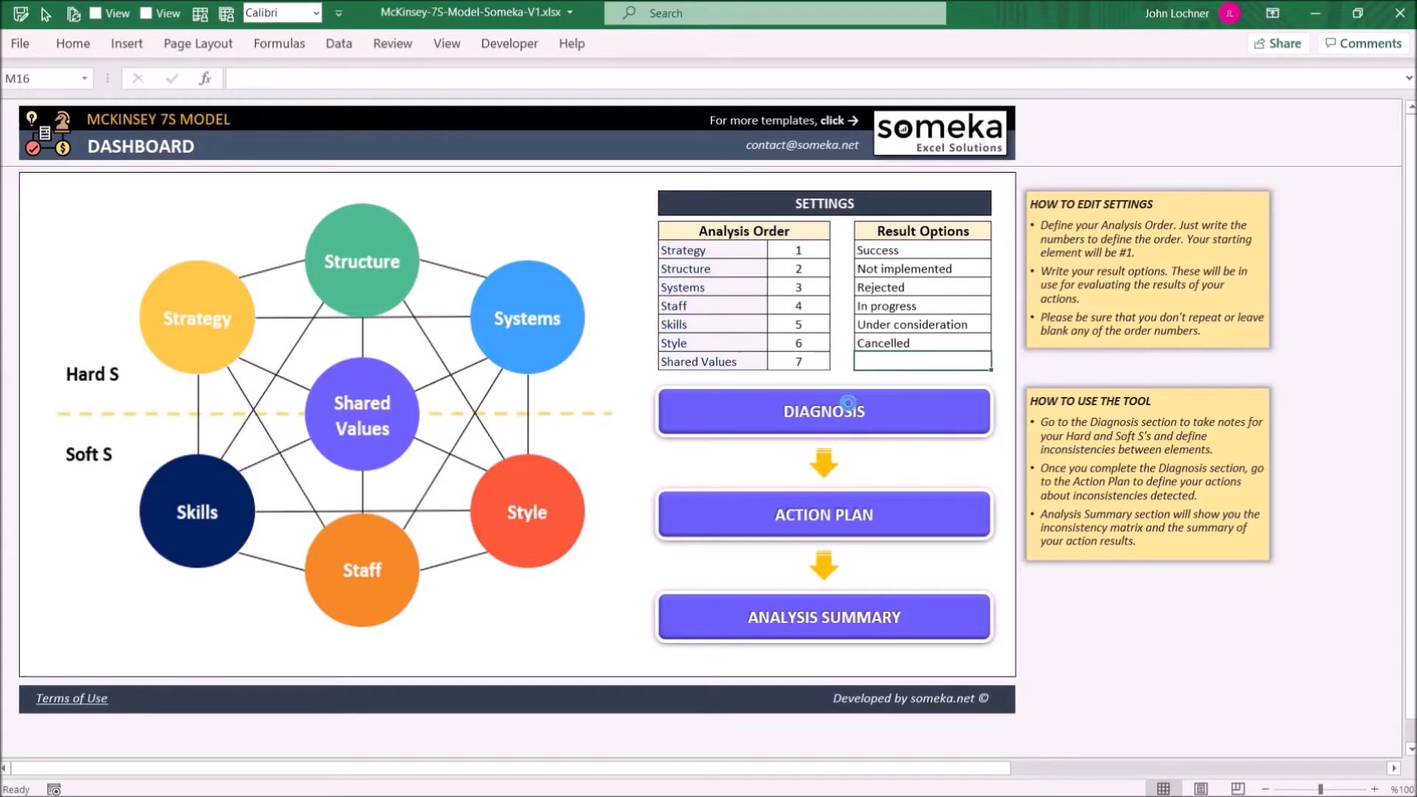
Step: Review empty note rows in the Systems, Staff, Structure and Strategy diagnosis cards
{"action": "left_click", "coordinate": [822, 412]}
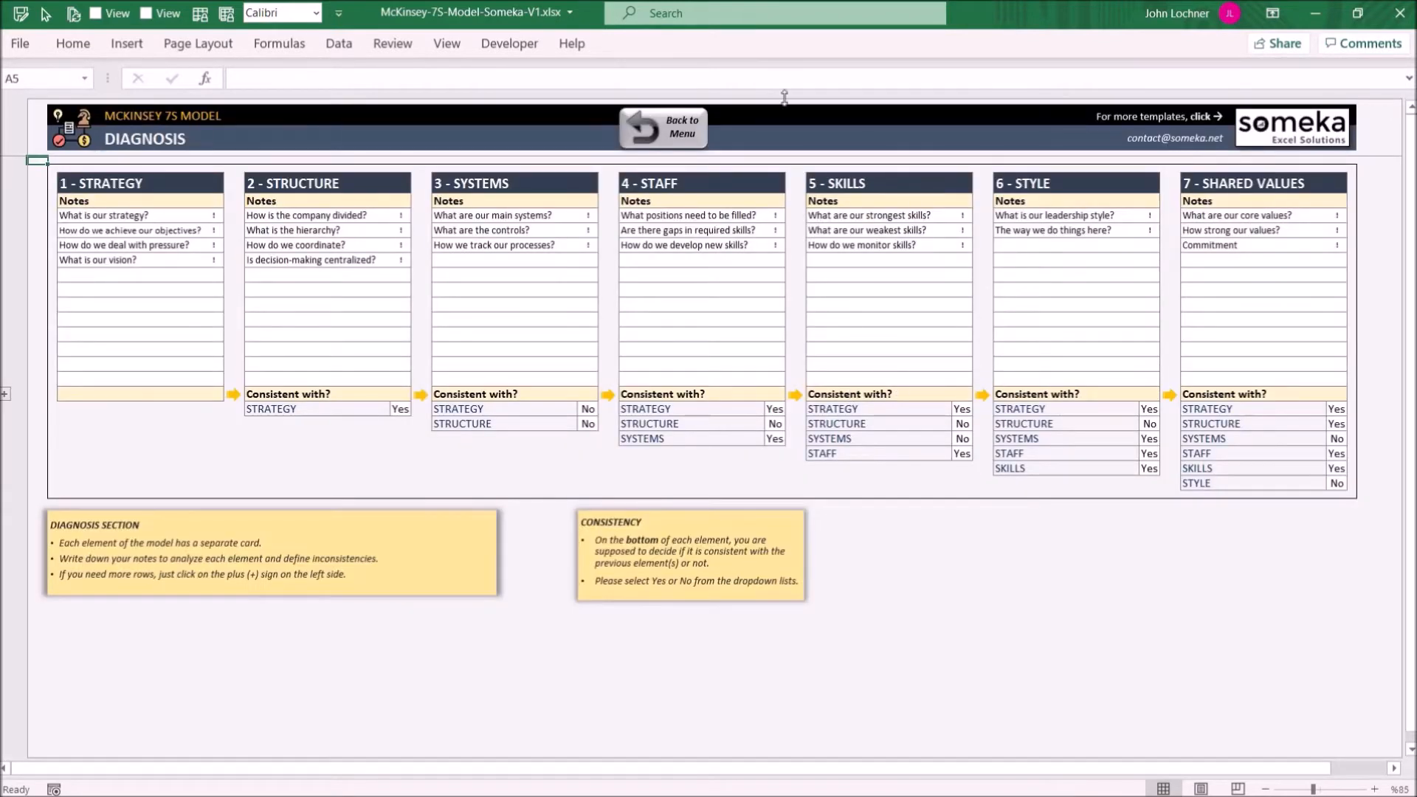
{"action": "mouse_move", "coordinate": [619, 360]}
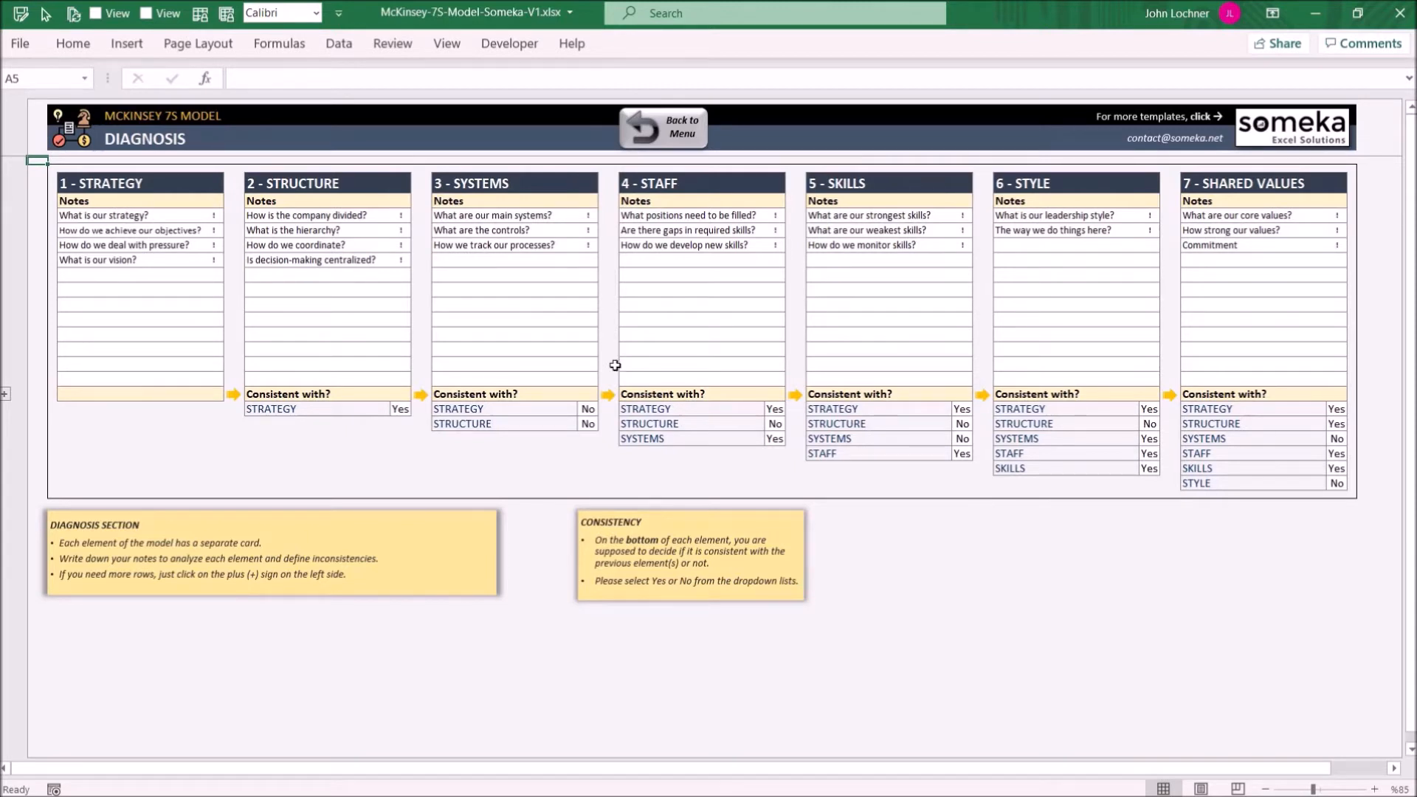
{"action": "left_click", "coordinate": [505, 289]}
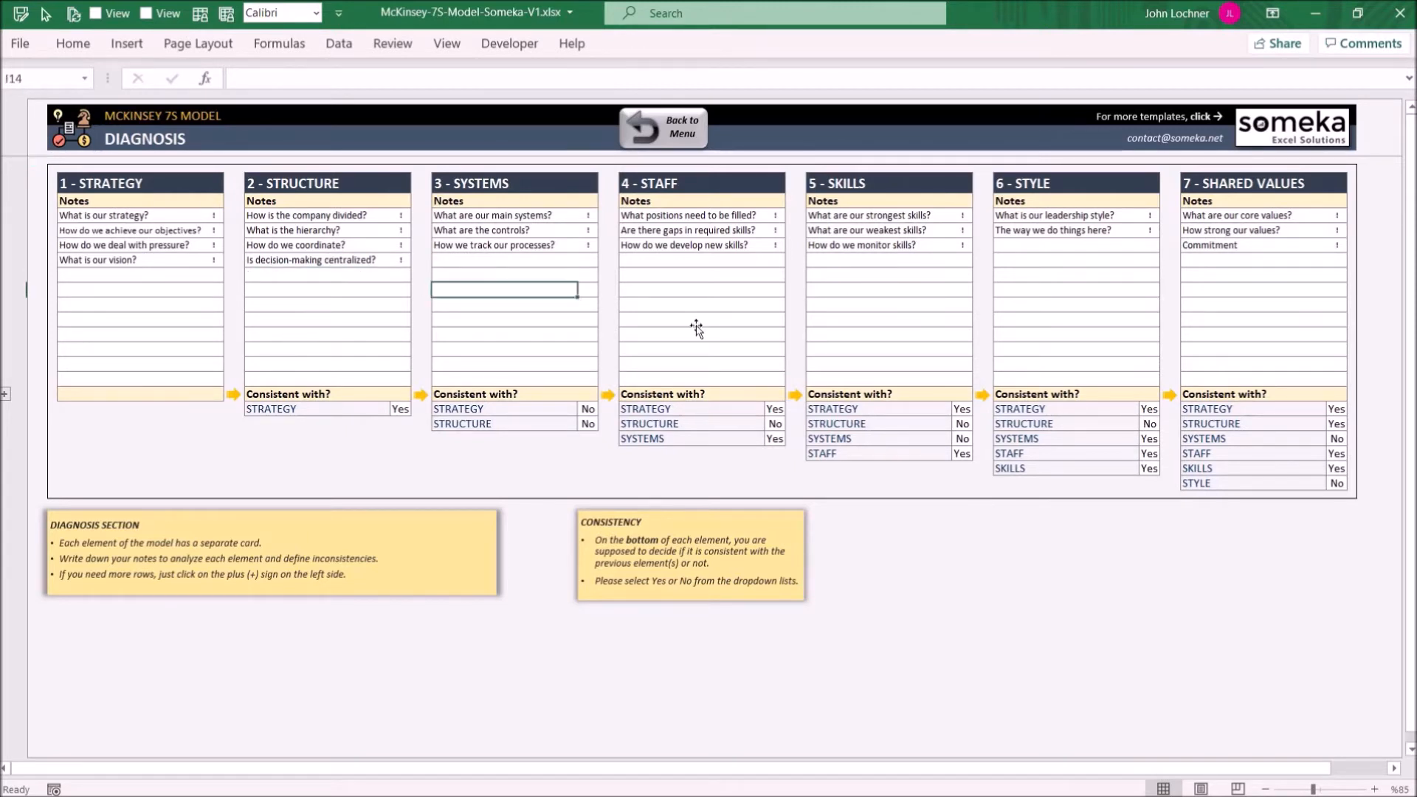
{"action": "left_click", "coordinate": [693, 319]}
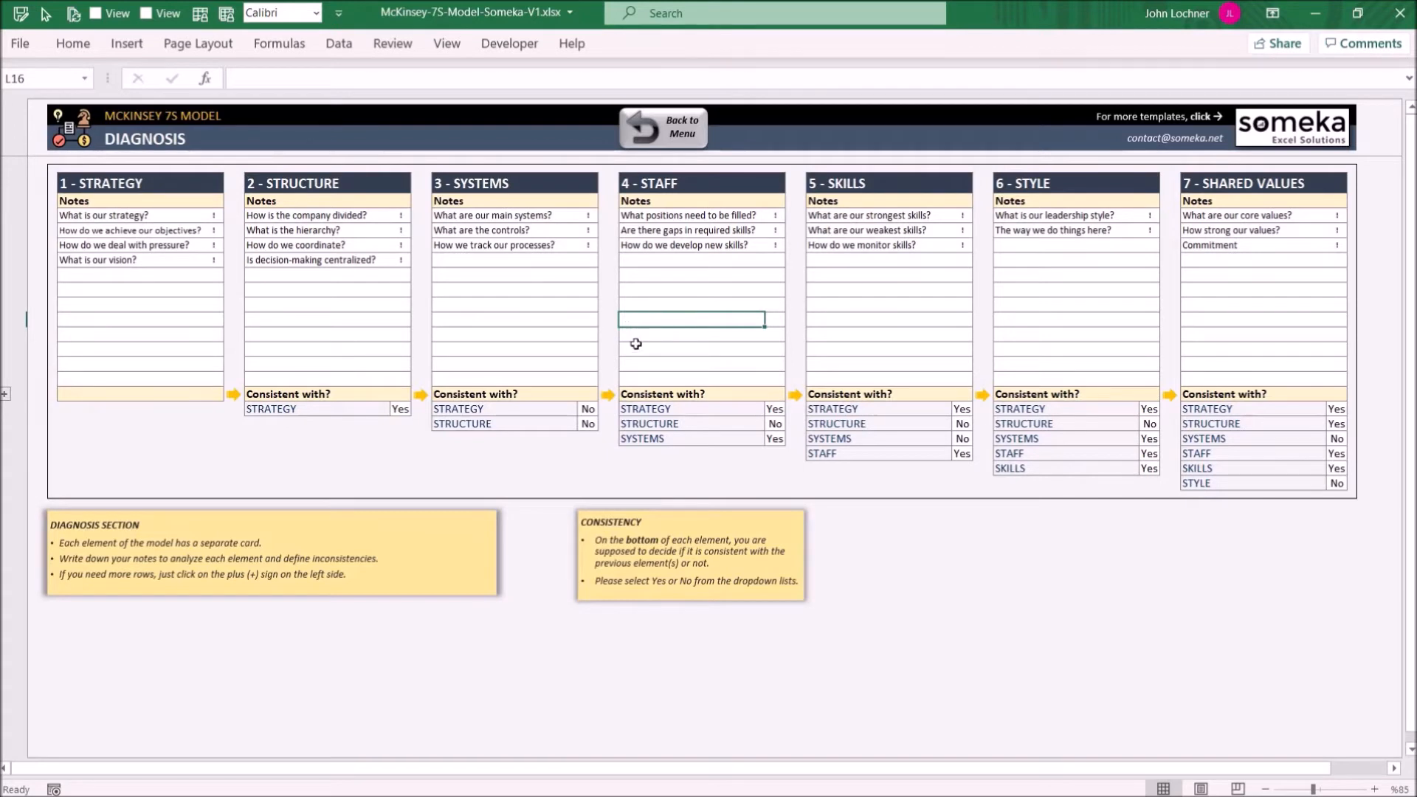
{"action": "mouse_move", "coordinate": [325, 327]}
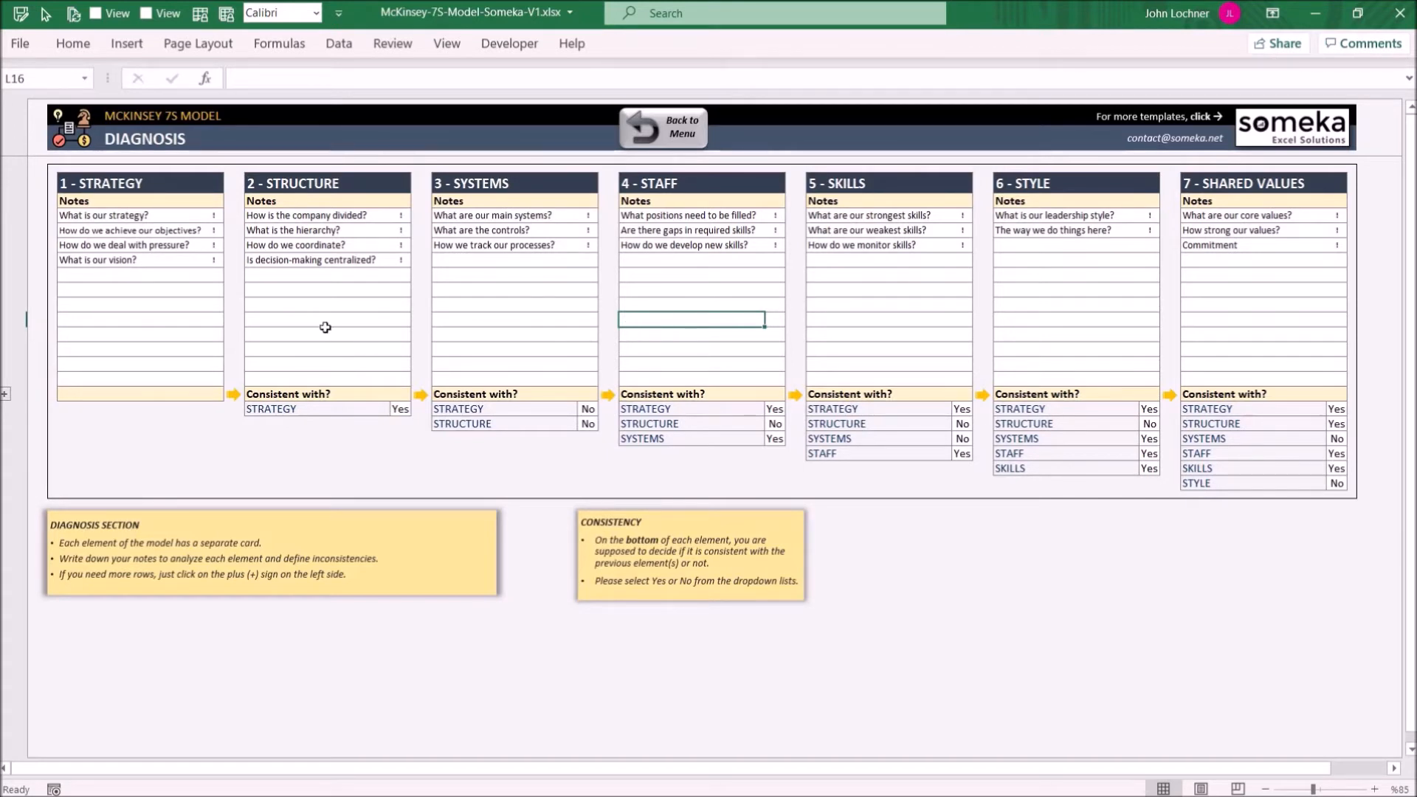
{"action": "left_click", "coordinate": [324, 333]}
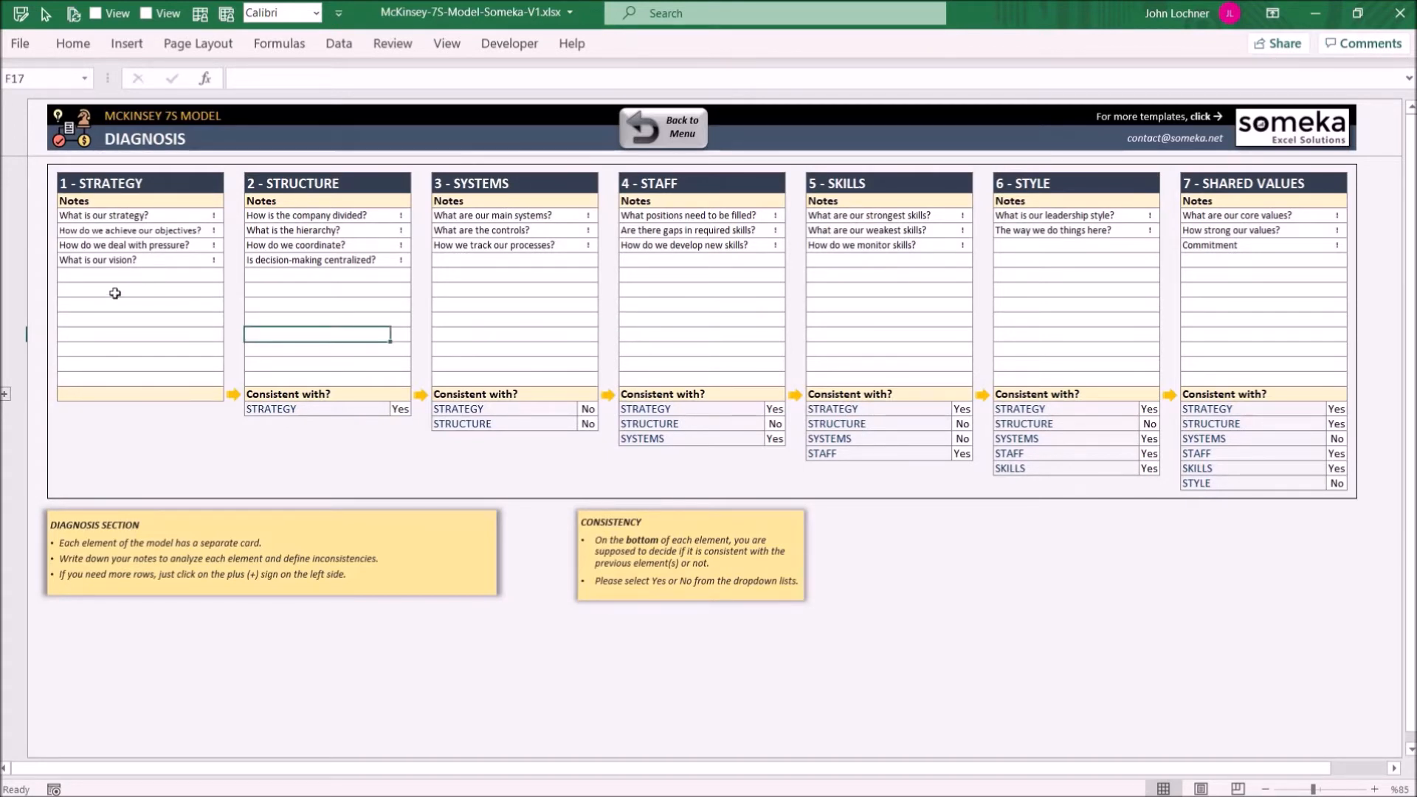
{"action": "left_click", "coordinate": [132, 304]}
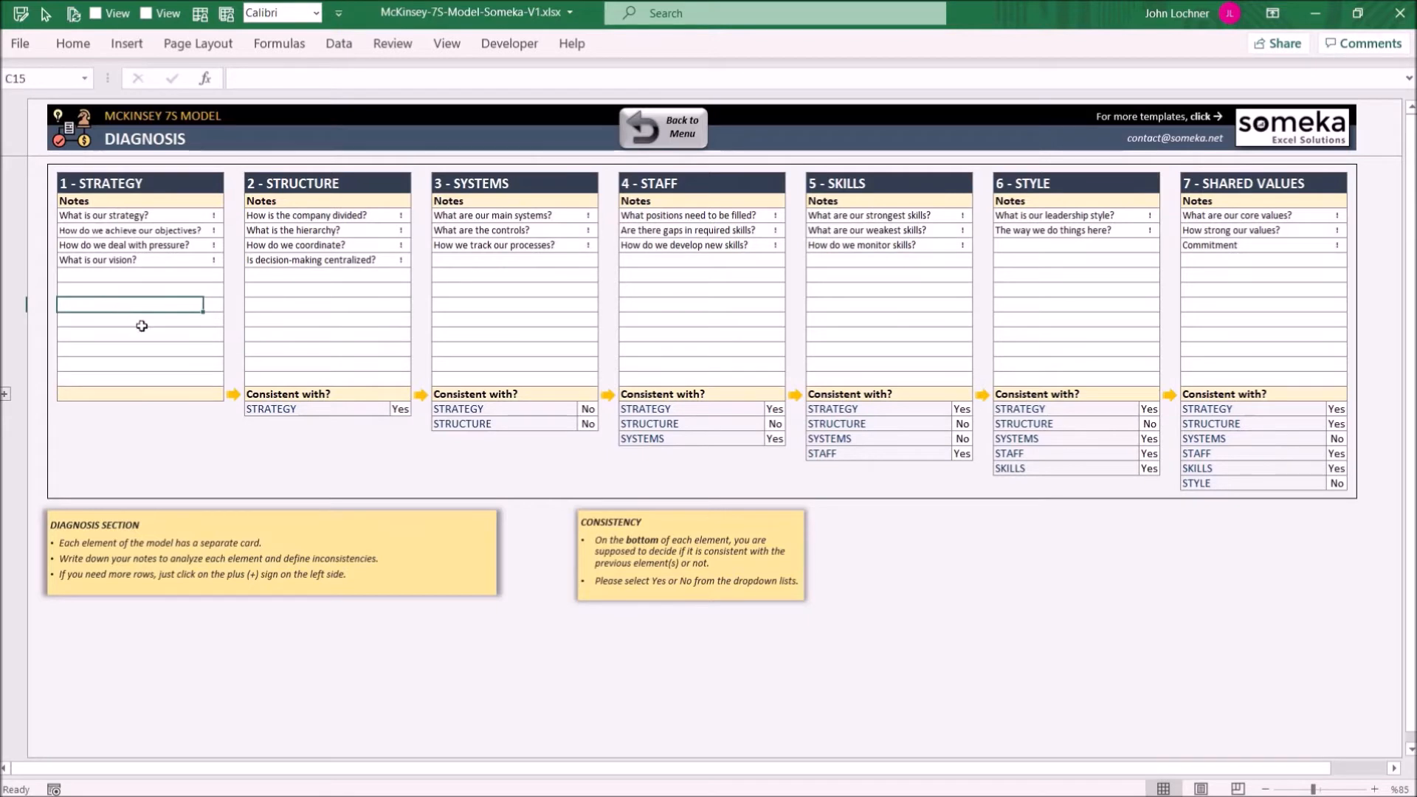
Step: Set Structure's consistency with Strategy via the Yes/No choices and leave for the menu
{"action": "left_click", "coordinate": [397, 409]}
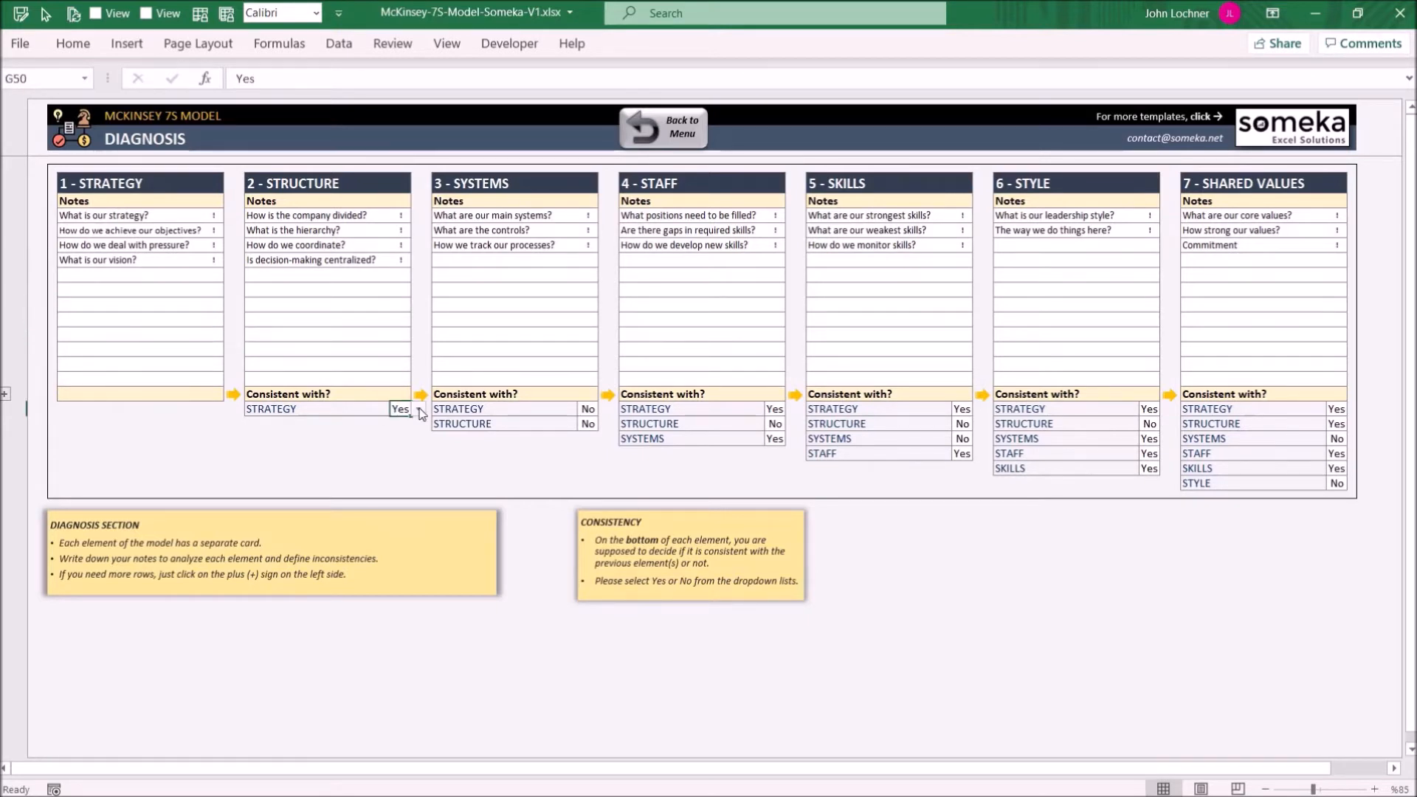
{"action": "left_click", "coordinate": [413, 409]}
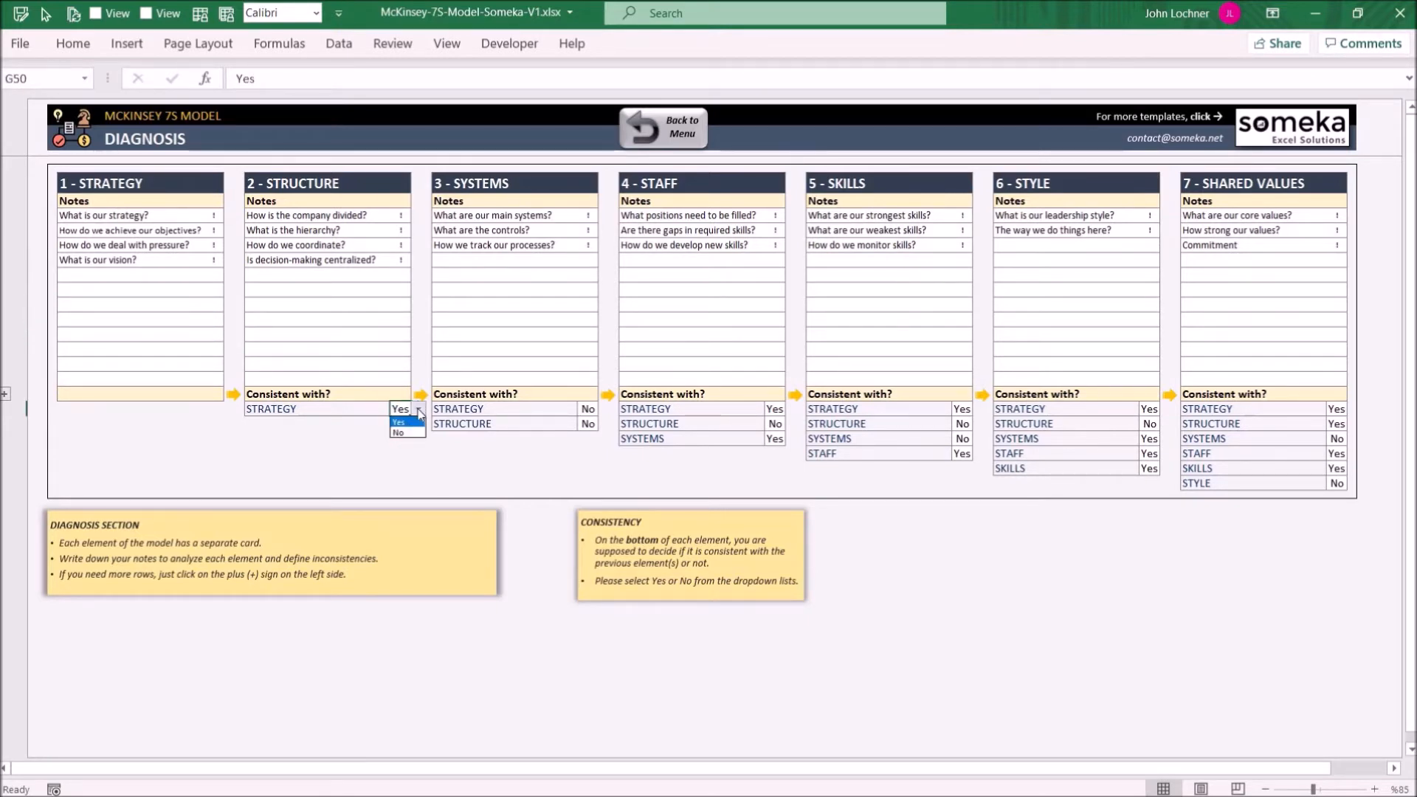
{"action": "left_click", "coordinate": [392, 409]}
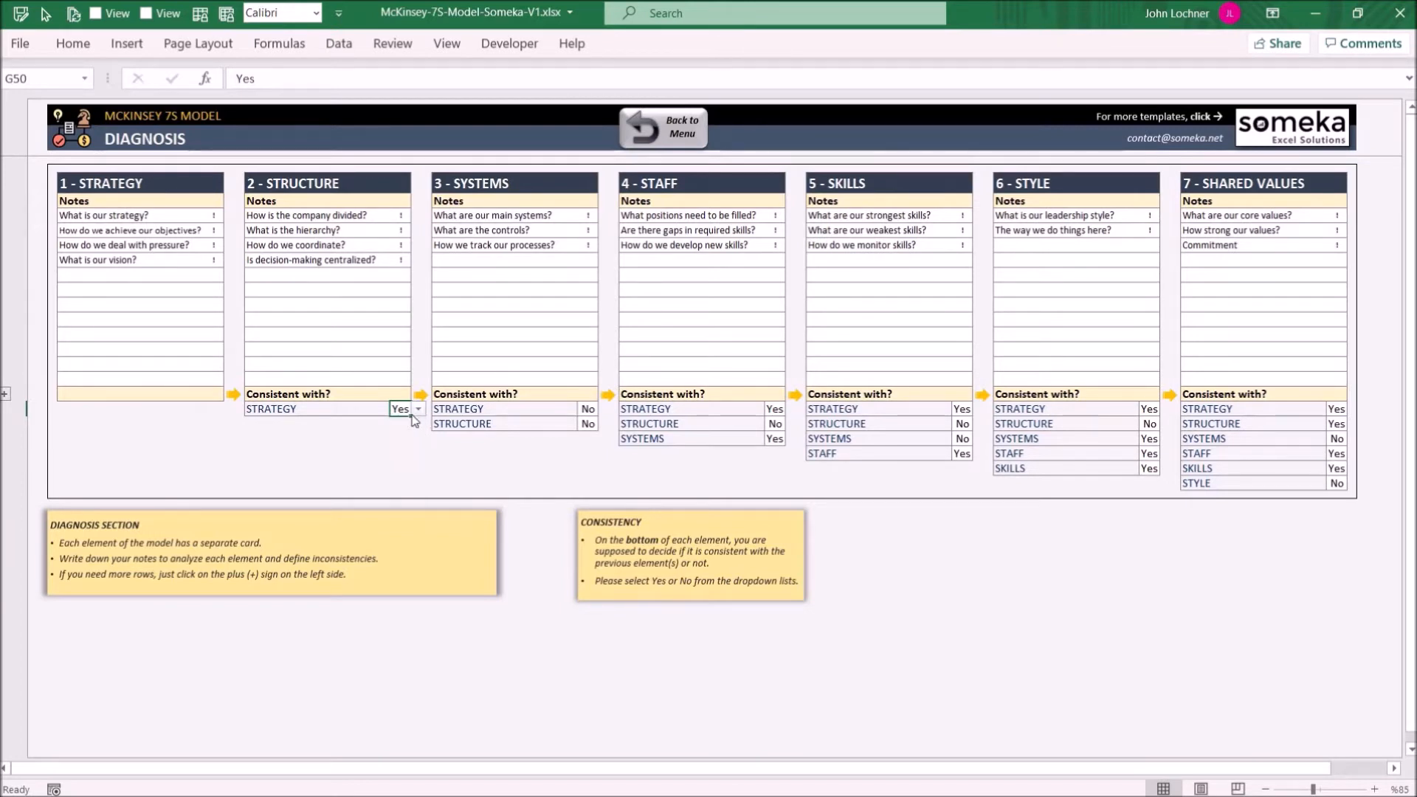
{"action": "left_click", "coordinate": [399, 407]}
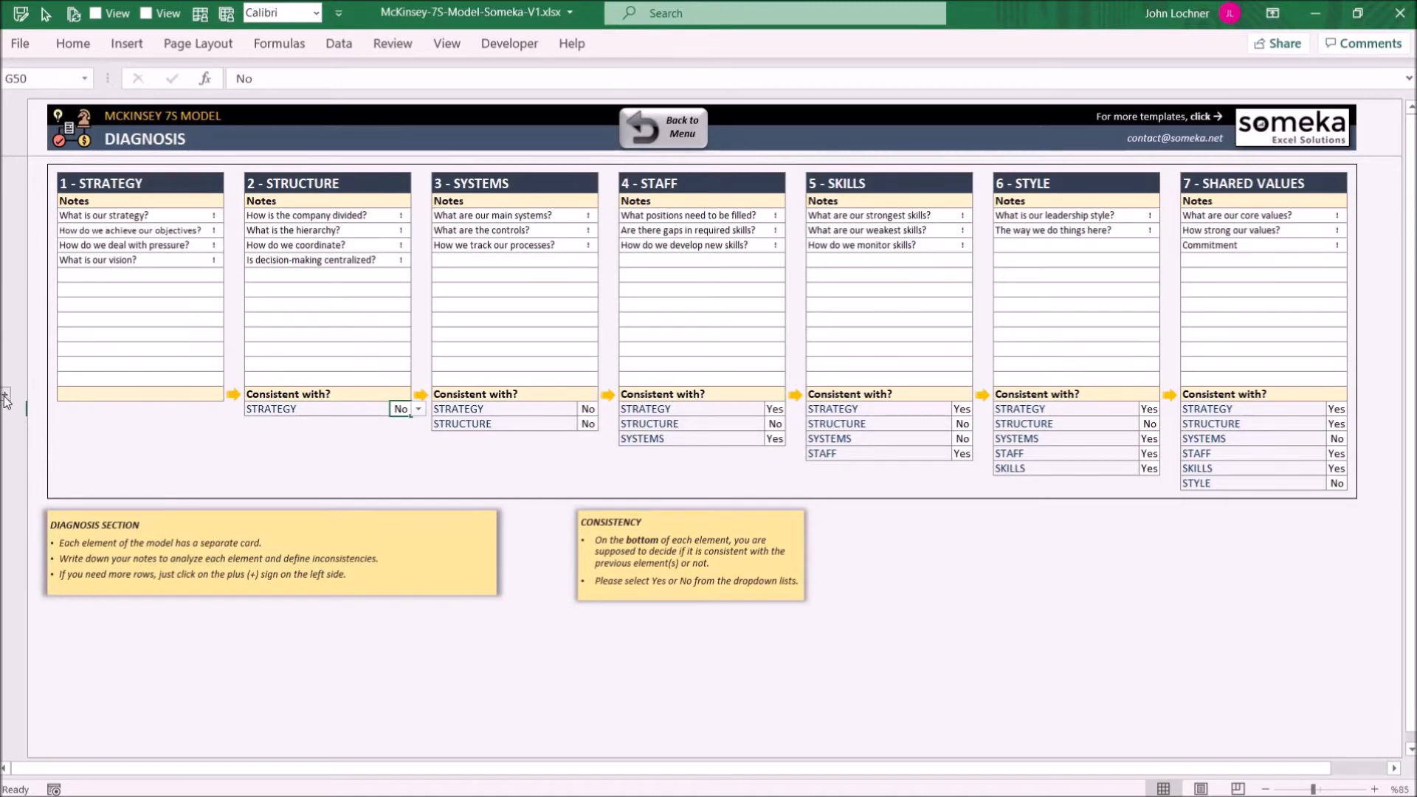
{"action": "scroll", "scroll_direction": "down", "scroll_amount": 3}
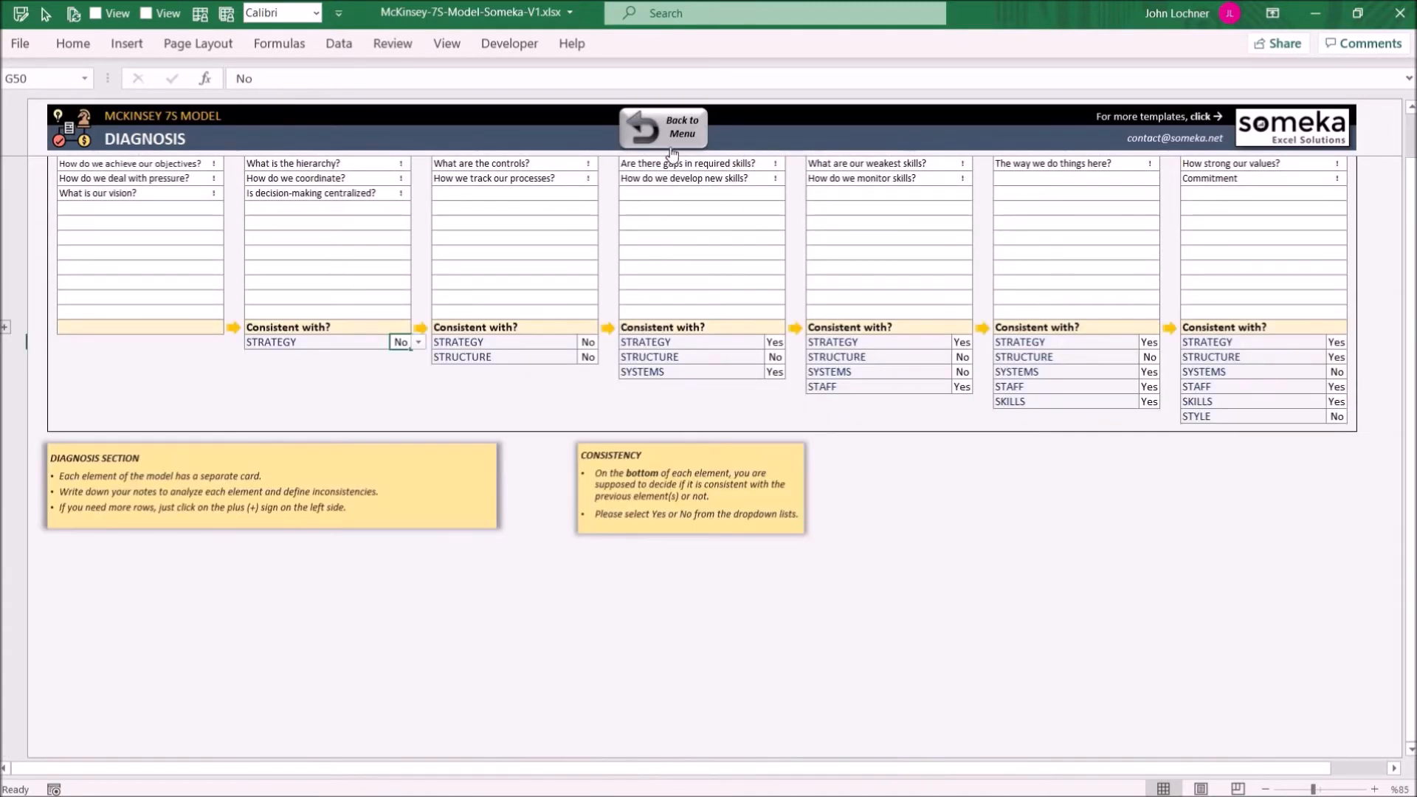
{"action": "left_click", "coordinate": [663, 127]}
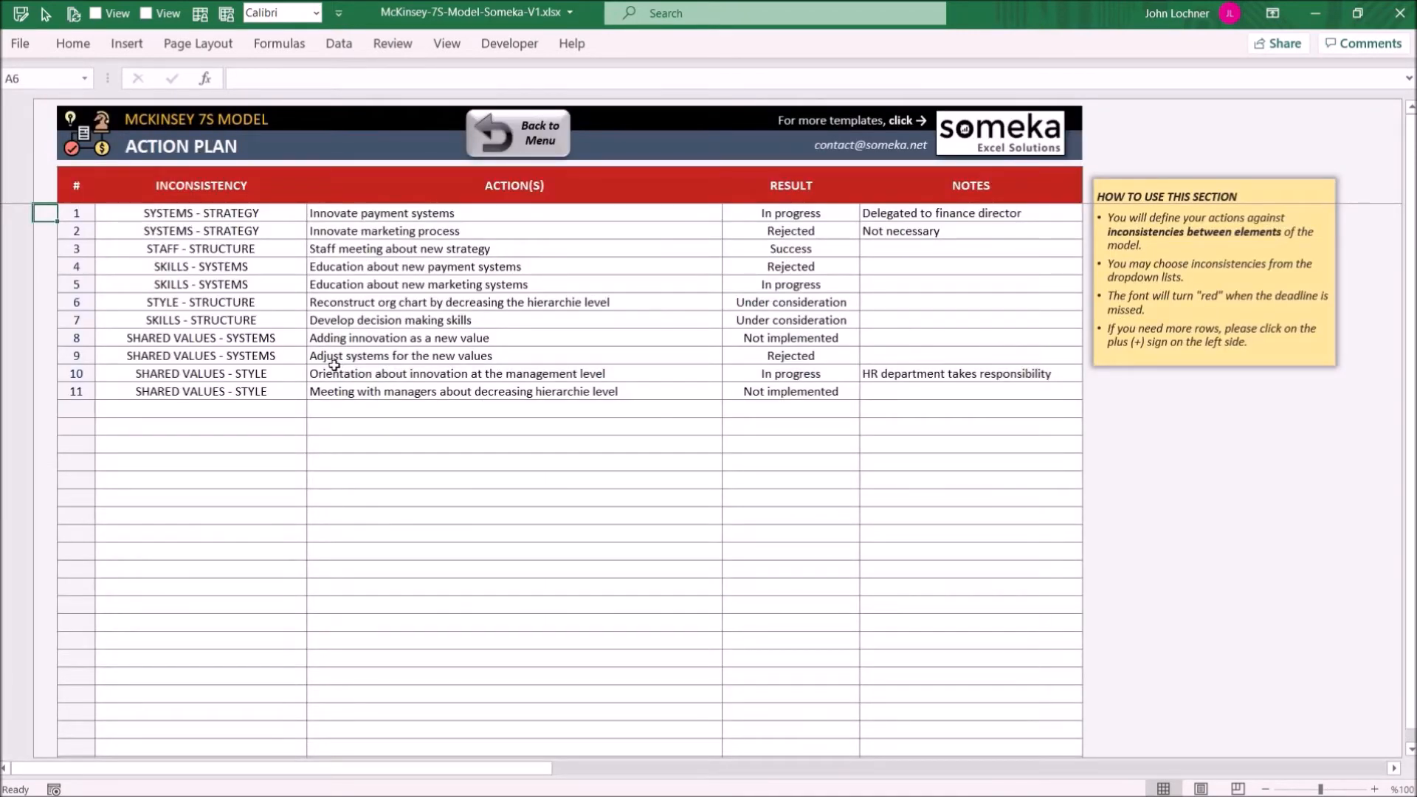
Step: Enter action 12 'System Inconsistency with the Structure' for Systems–Structure, result Cancelled, and go back
{"action": "left_click", "coordinate": [314, 409]}
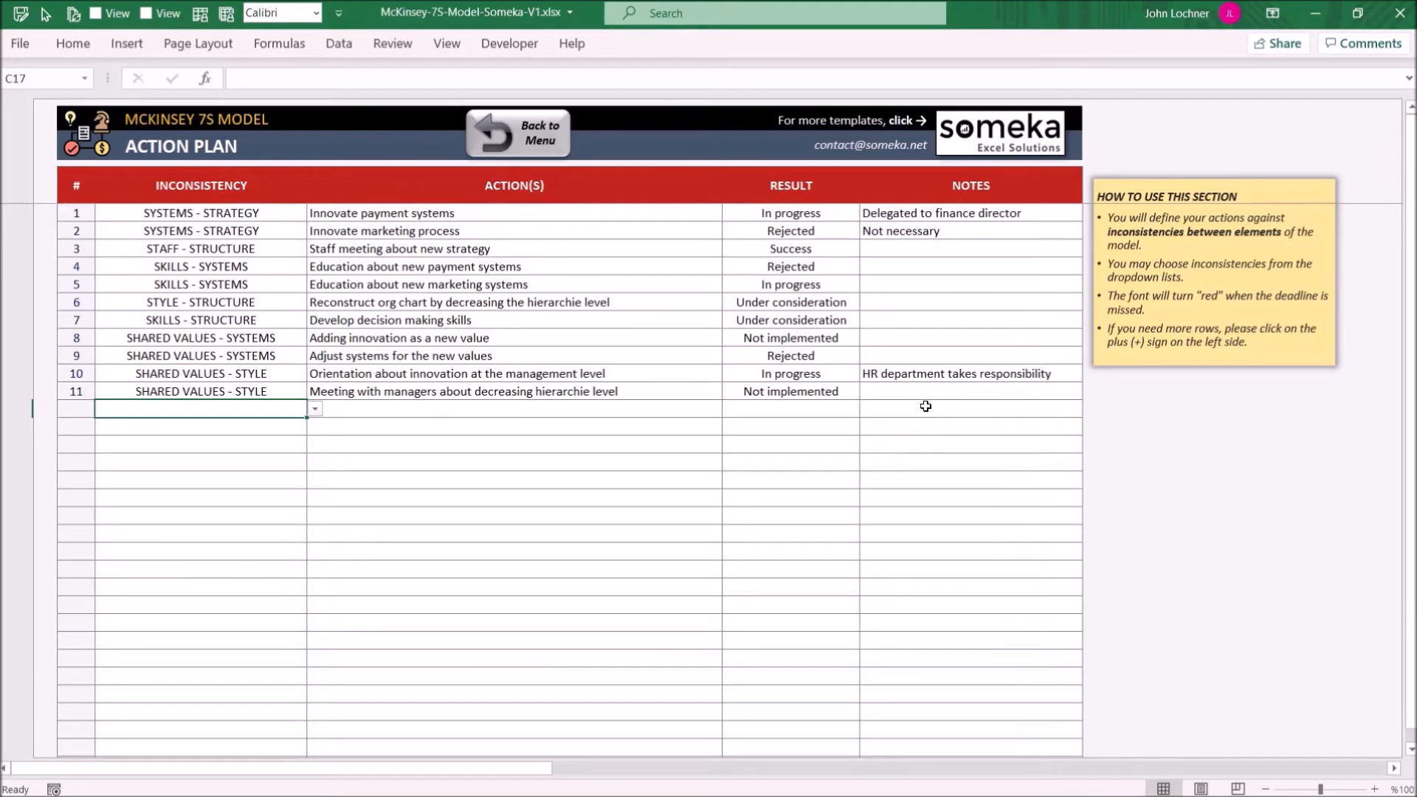
{"action": "mouse_move", "coordinate": [221, 452]}
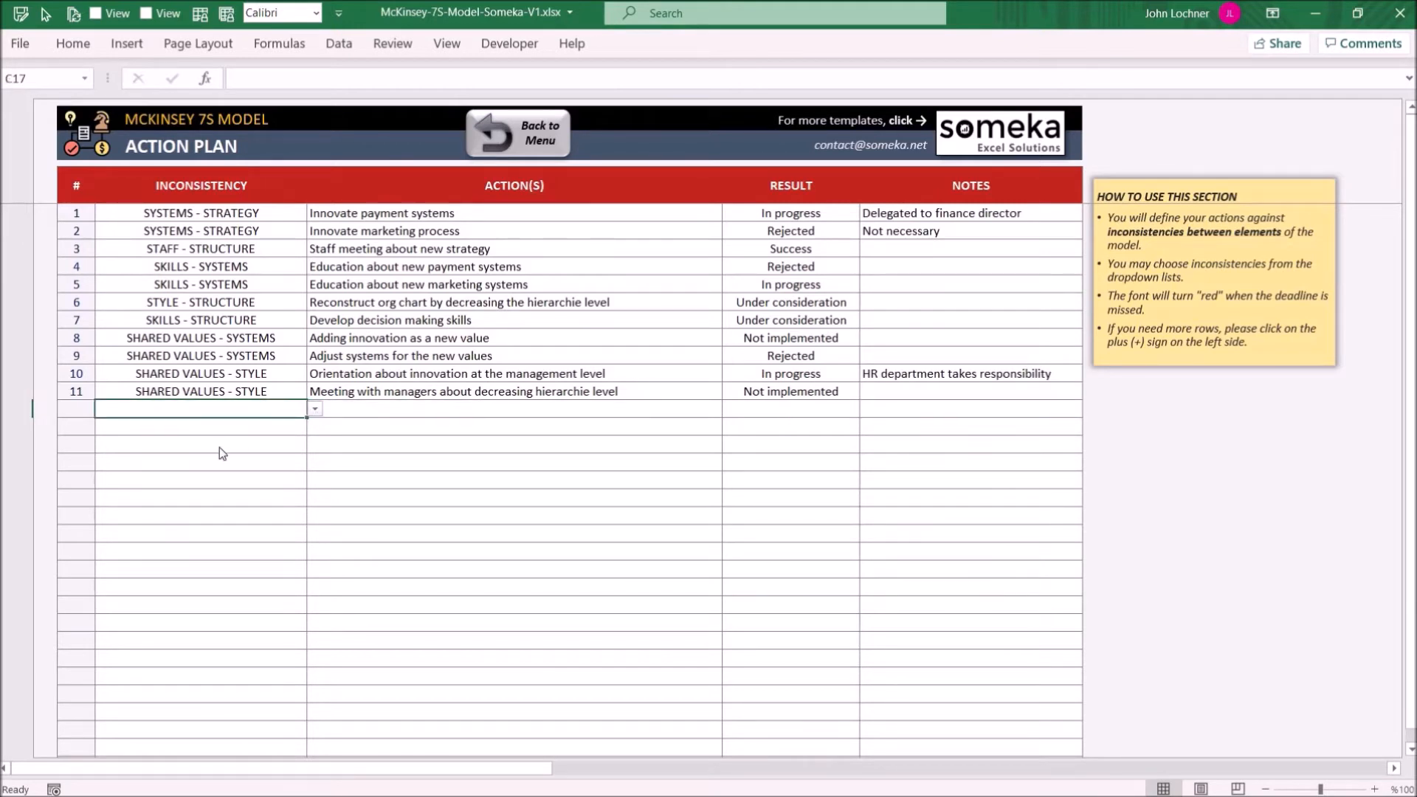
{"action": "type", "text": "System Inco"}
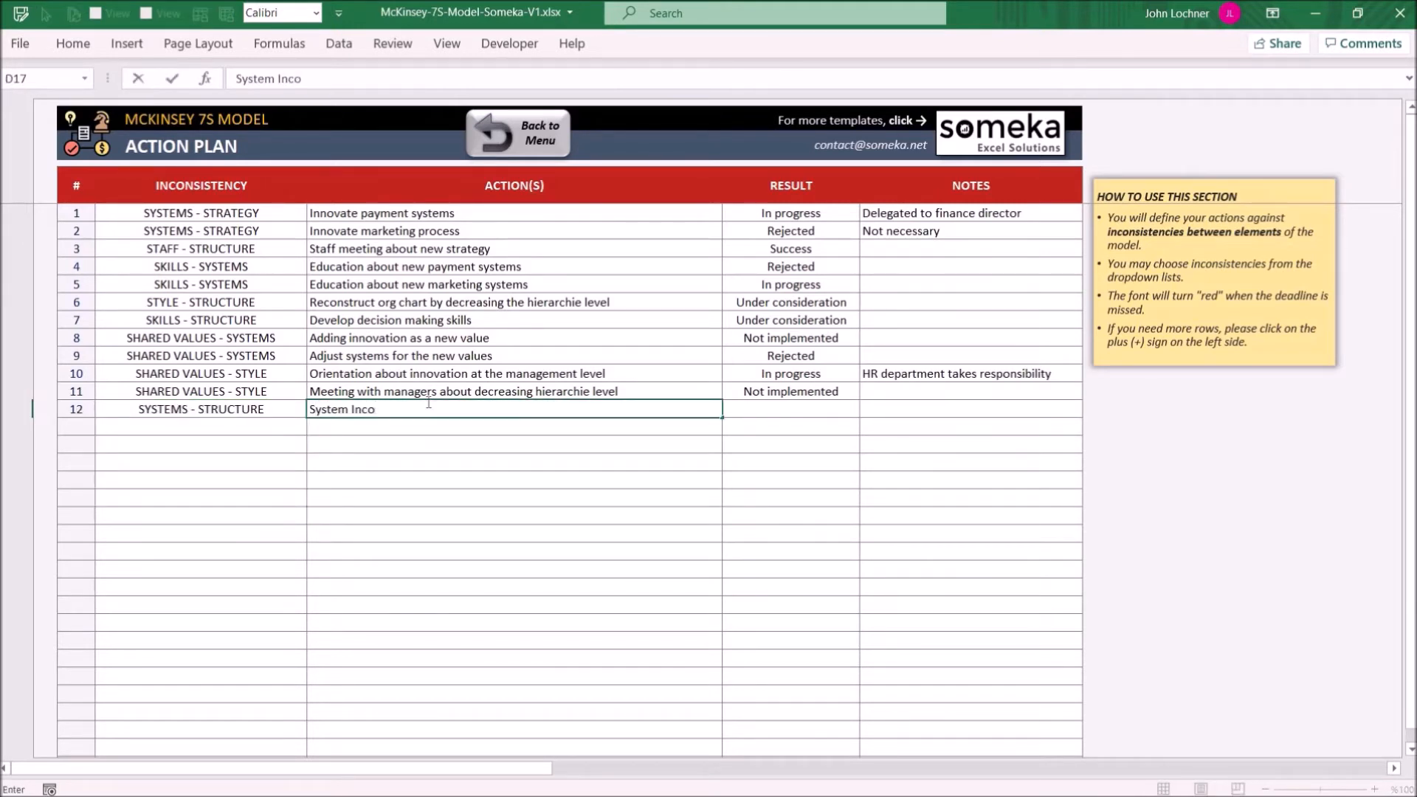
{"action": "type", "text": "nsistency with the Structure"}
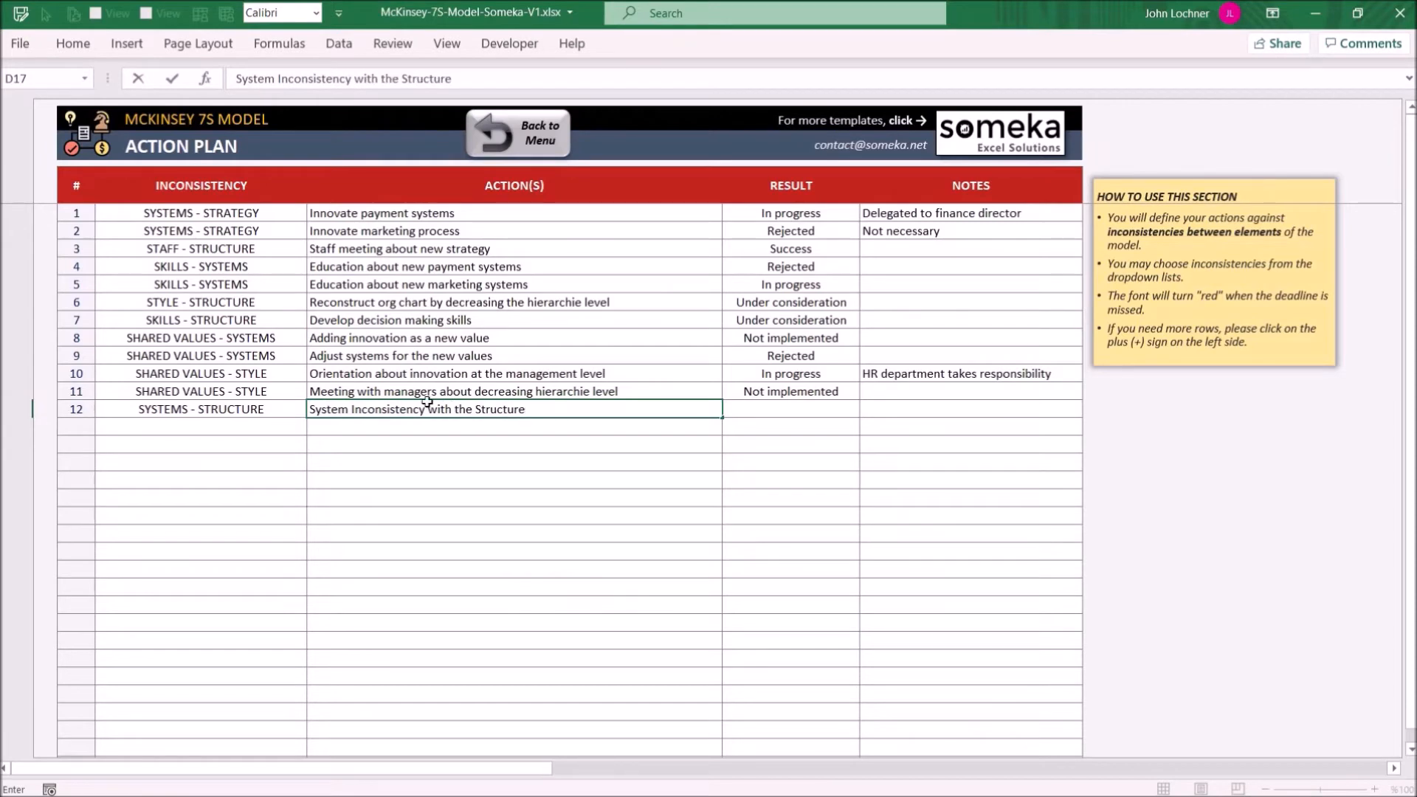
{"action": "left_click", "coordinate": [788, 408]}
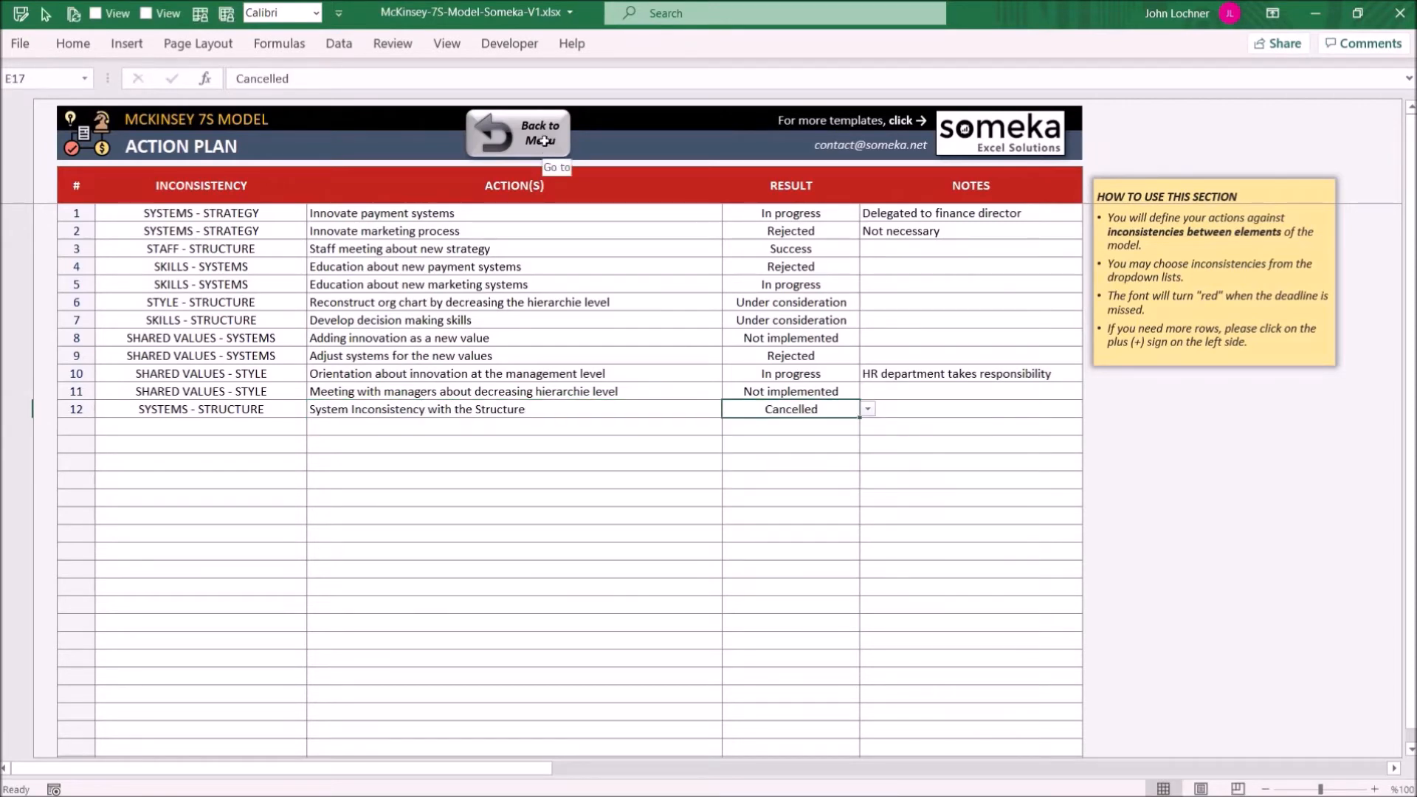
{"action": "left_click", "coordinate": [516, 133]}
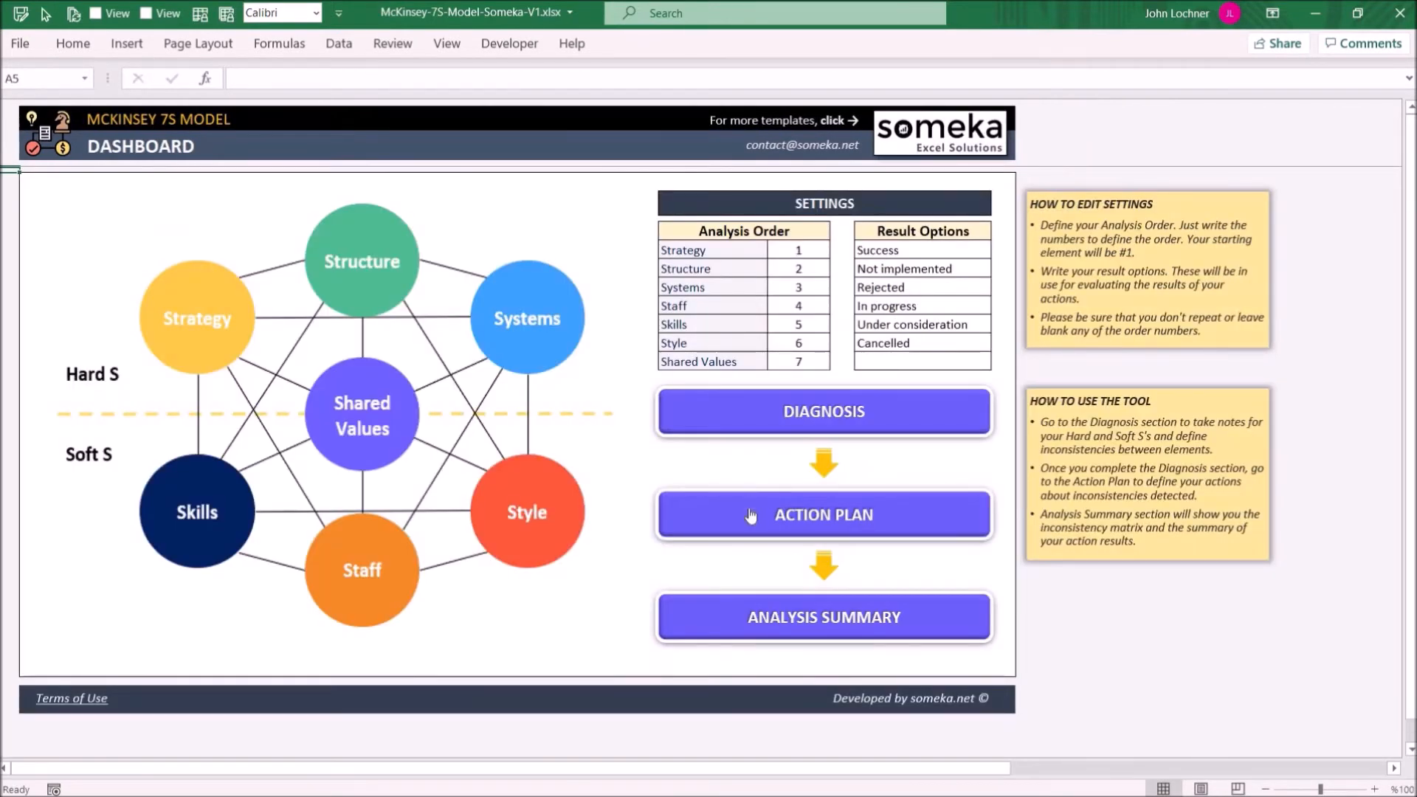
Step: Inspect a matrix check formula on the Analysis Summary, then return to the dashboard
{"action": "left_click", "coordinate": [822, 617]}
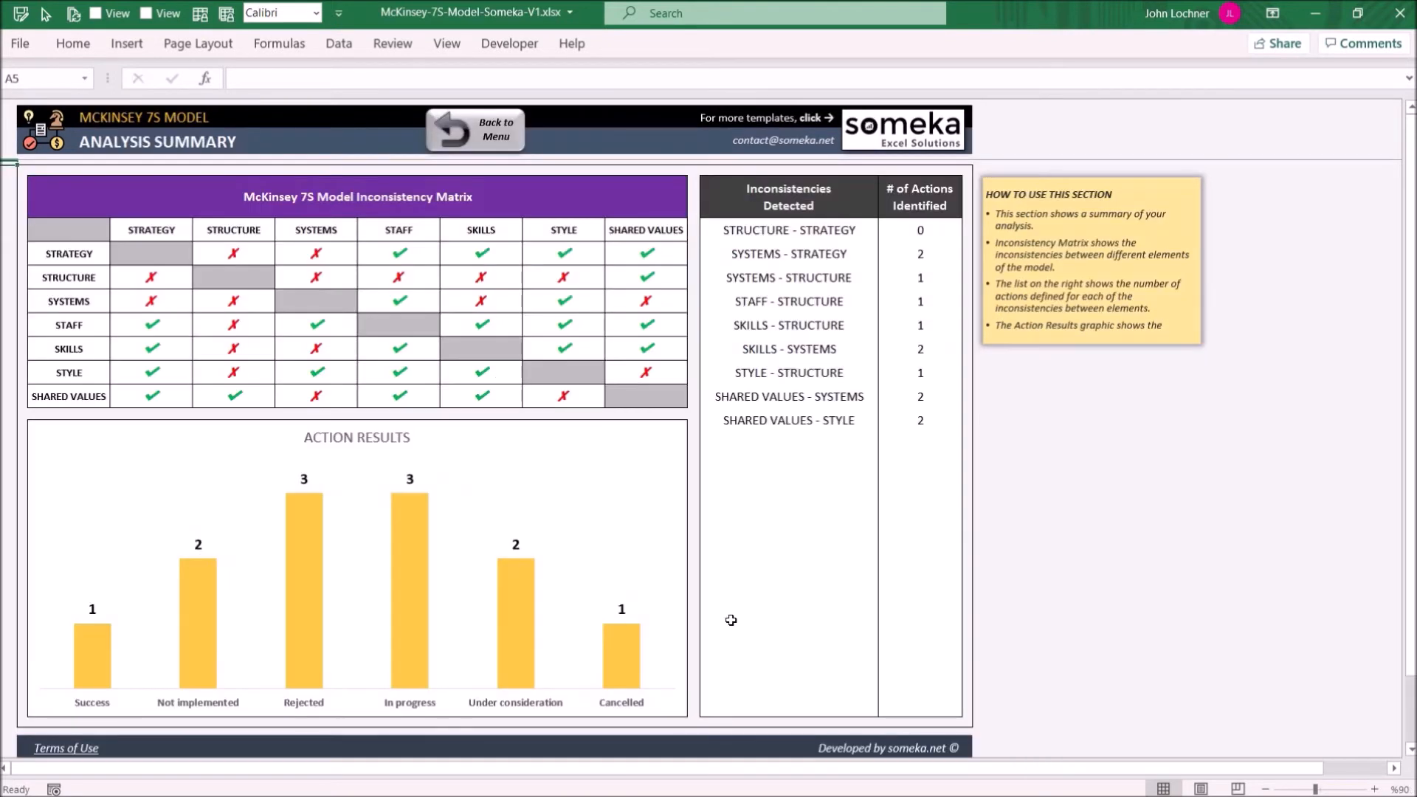
{"action": "mouse_move", "coordinate": [357, 384]}
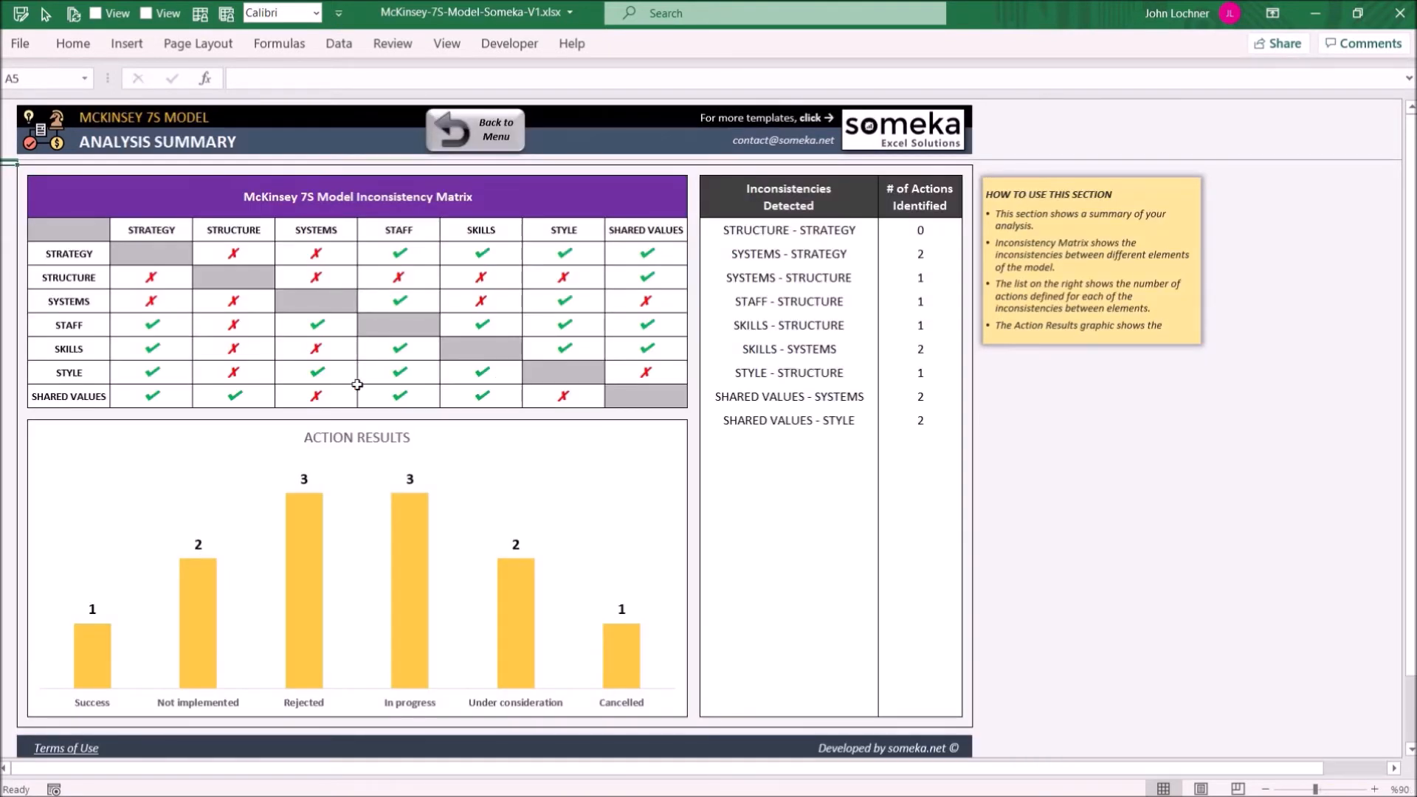
{"action": "mouse_move", "coordinate": [349, 313]}
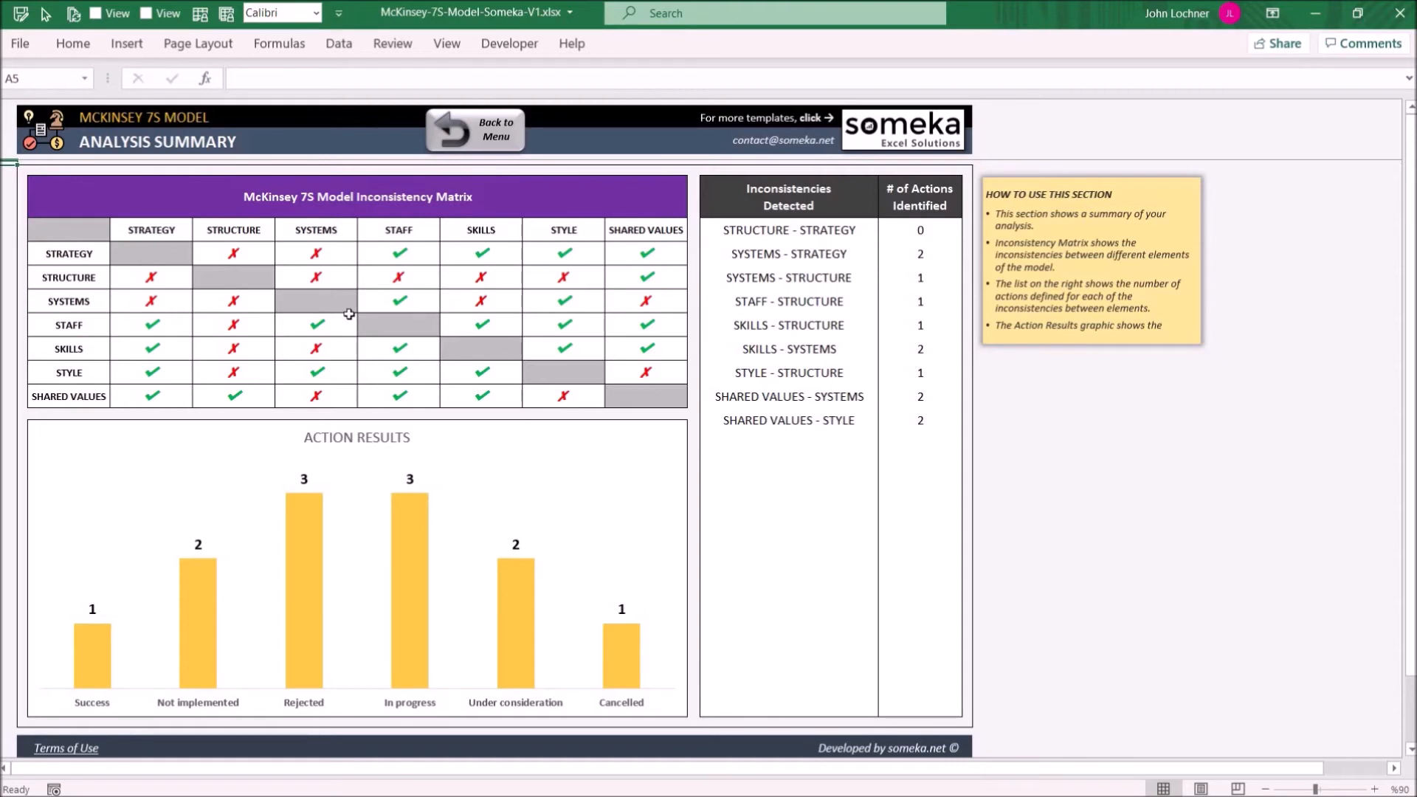
{"action": "mouse_move", "coordinate": [377, 263]}
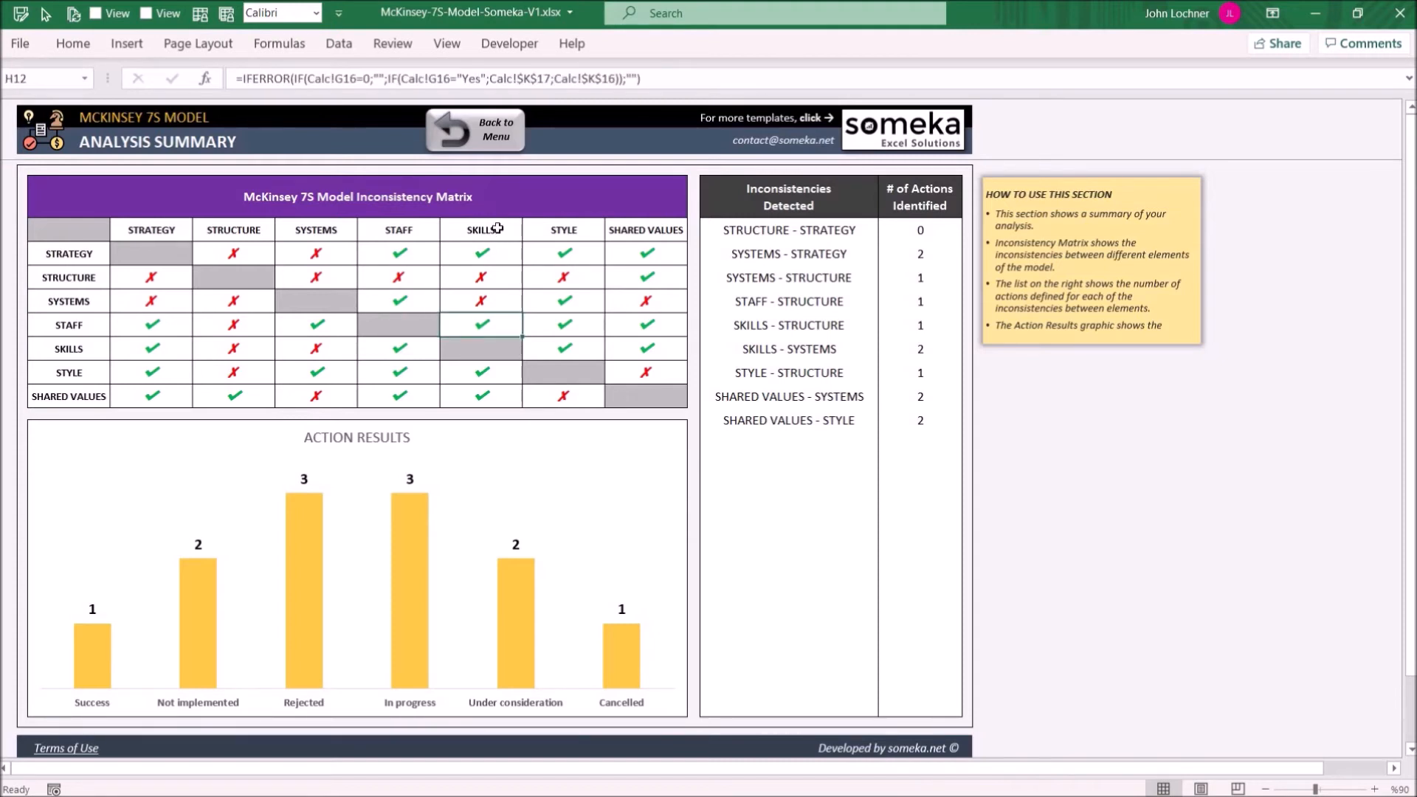
{"action": "left_click", "coordinate": [480, 299]}
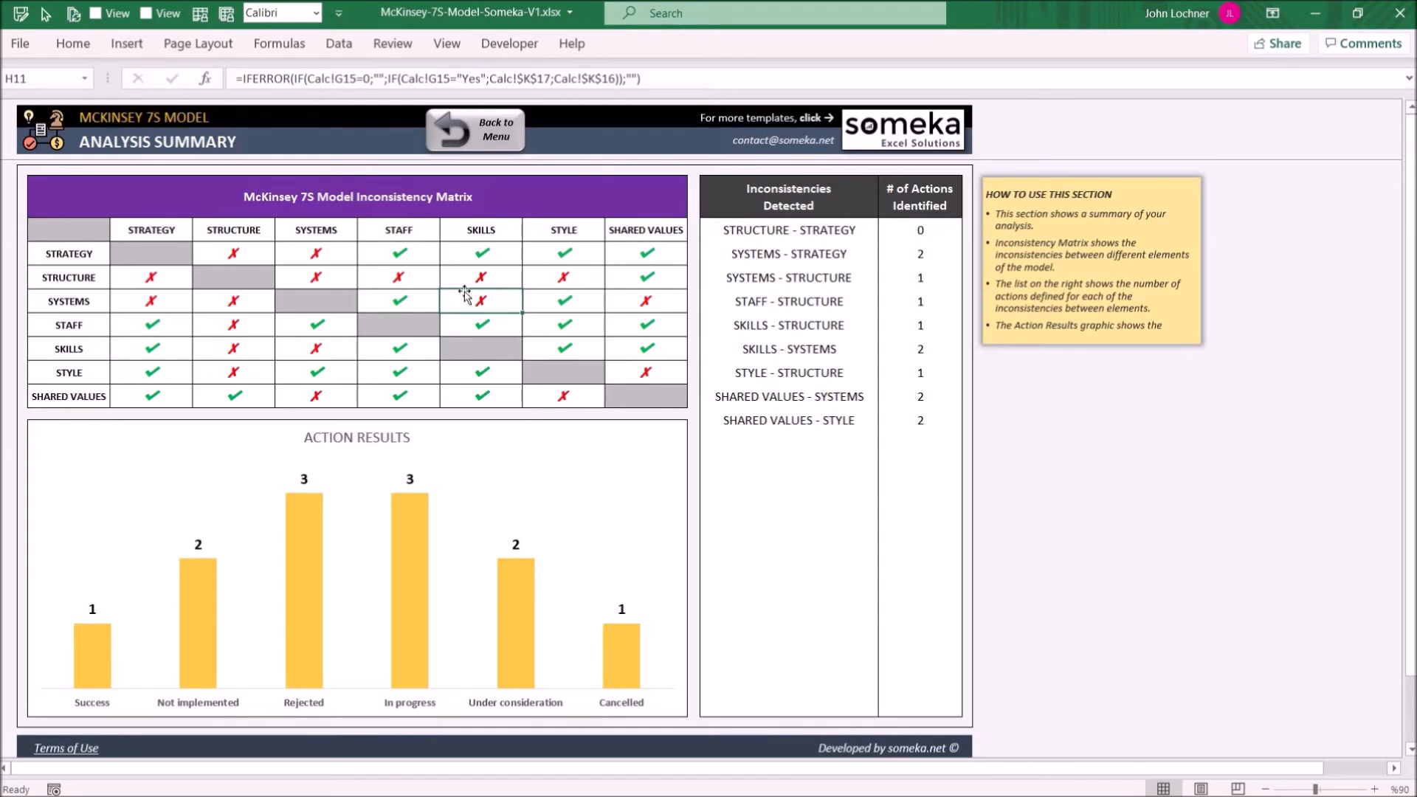
{"action": "mouse_move", "coordinate": [136, 288]}
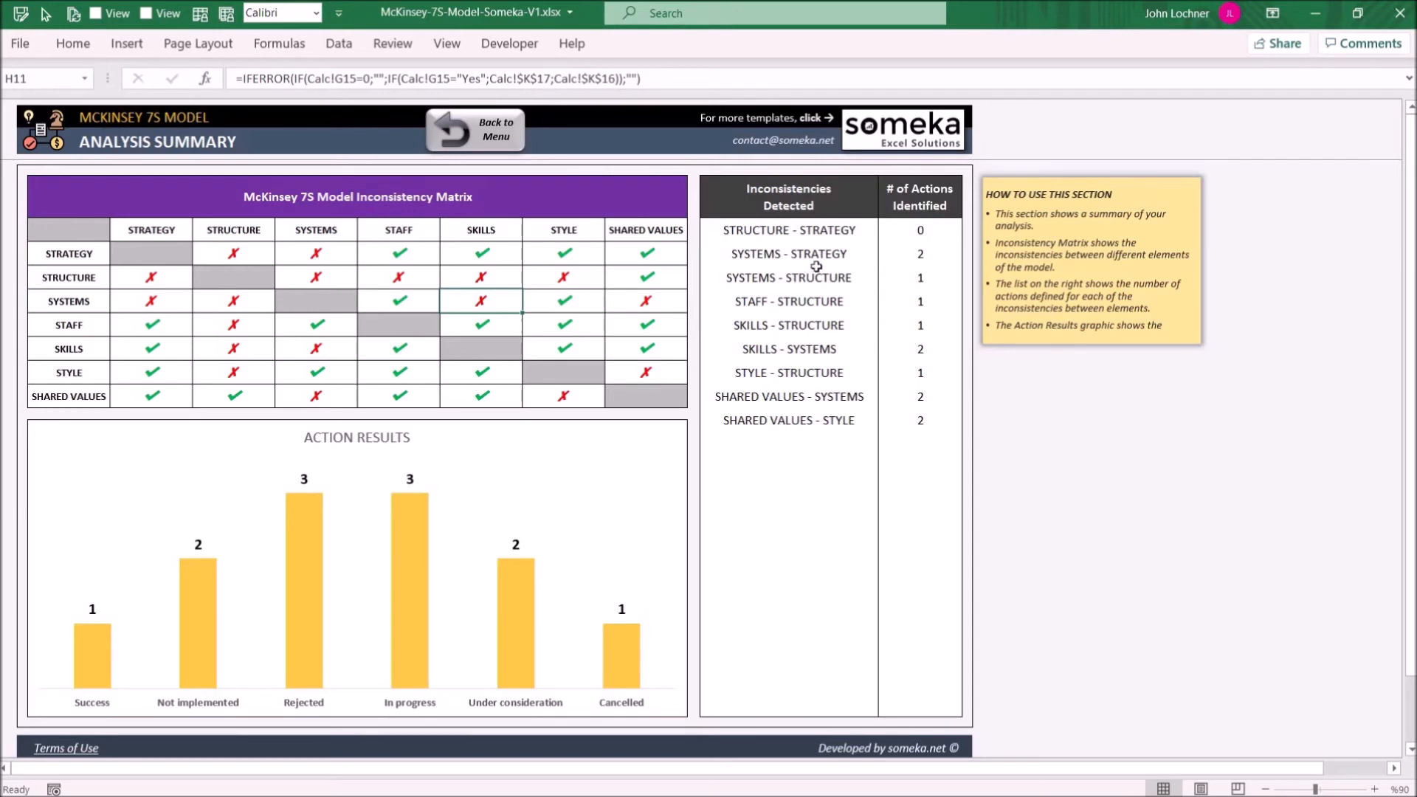
{"action": "mouse_move", "coordinate": [856, 299]}
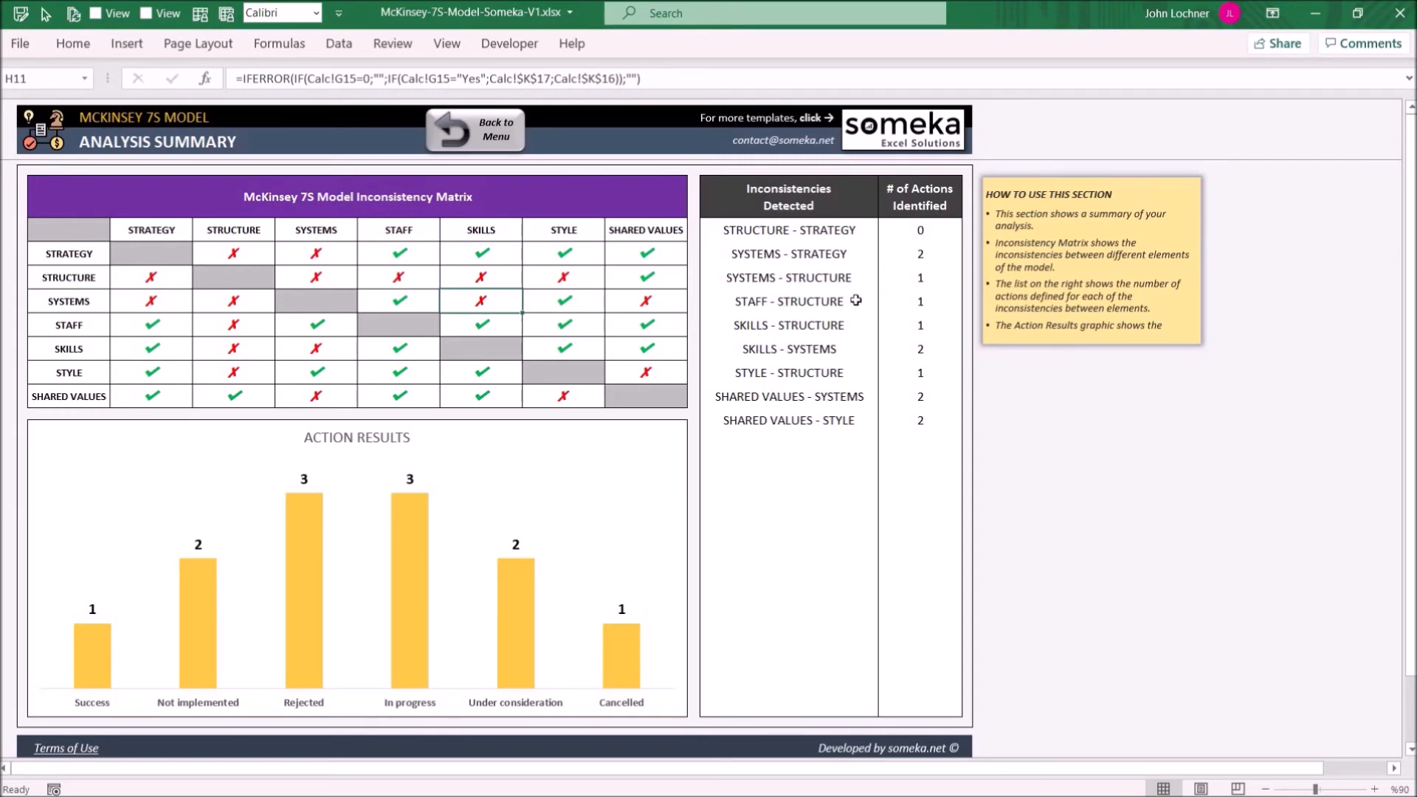
{"action": "mouse_move", "coordinate": [880, 298]}
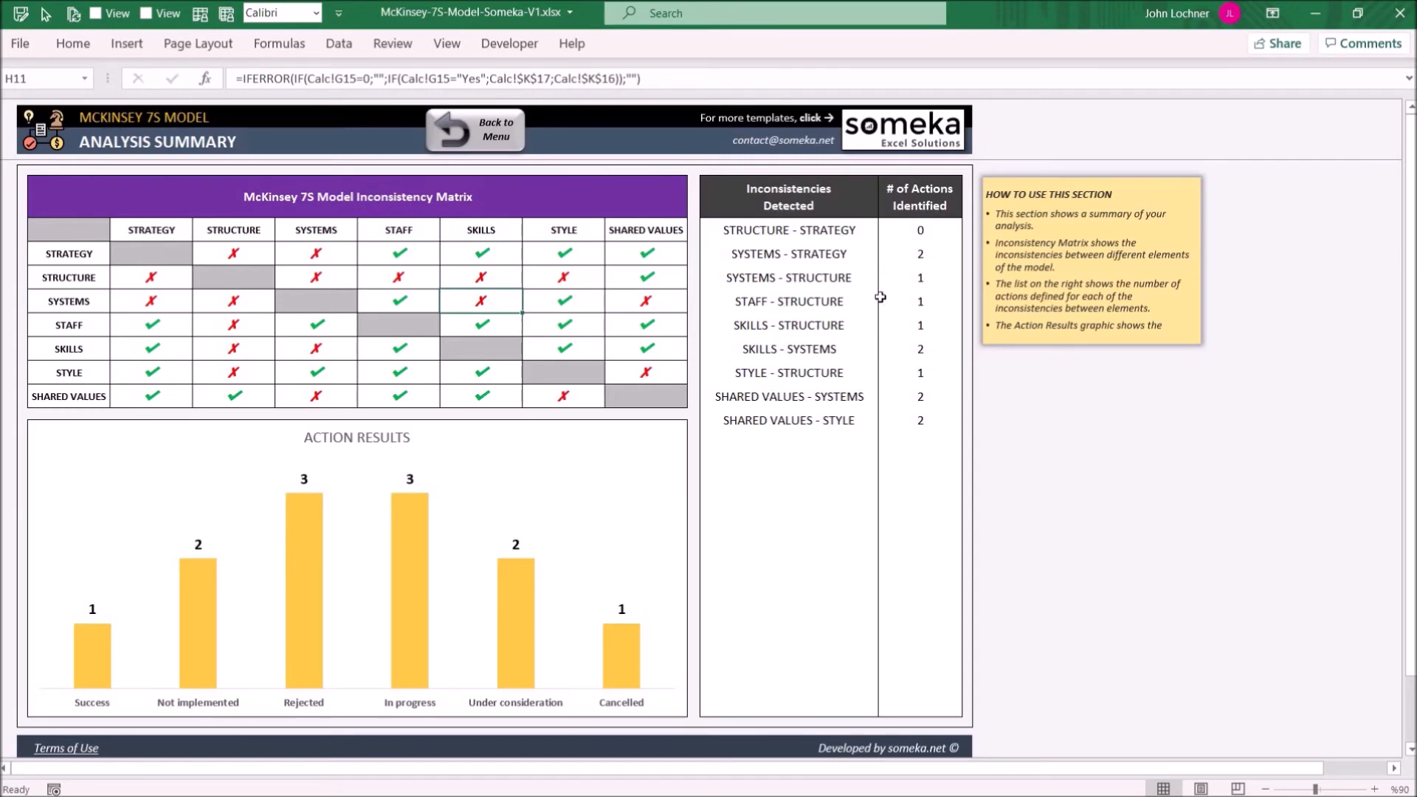
{"action": "mouse_move", "coordinate": [395, 595]}
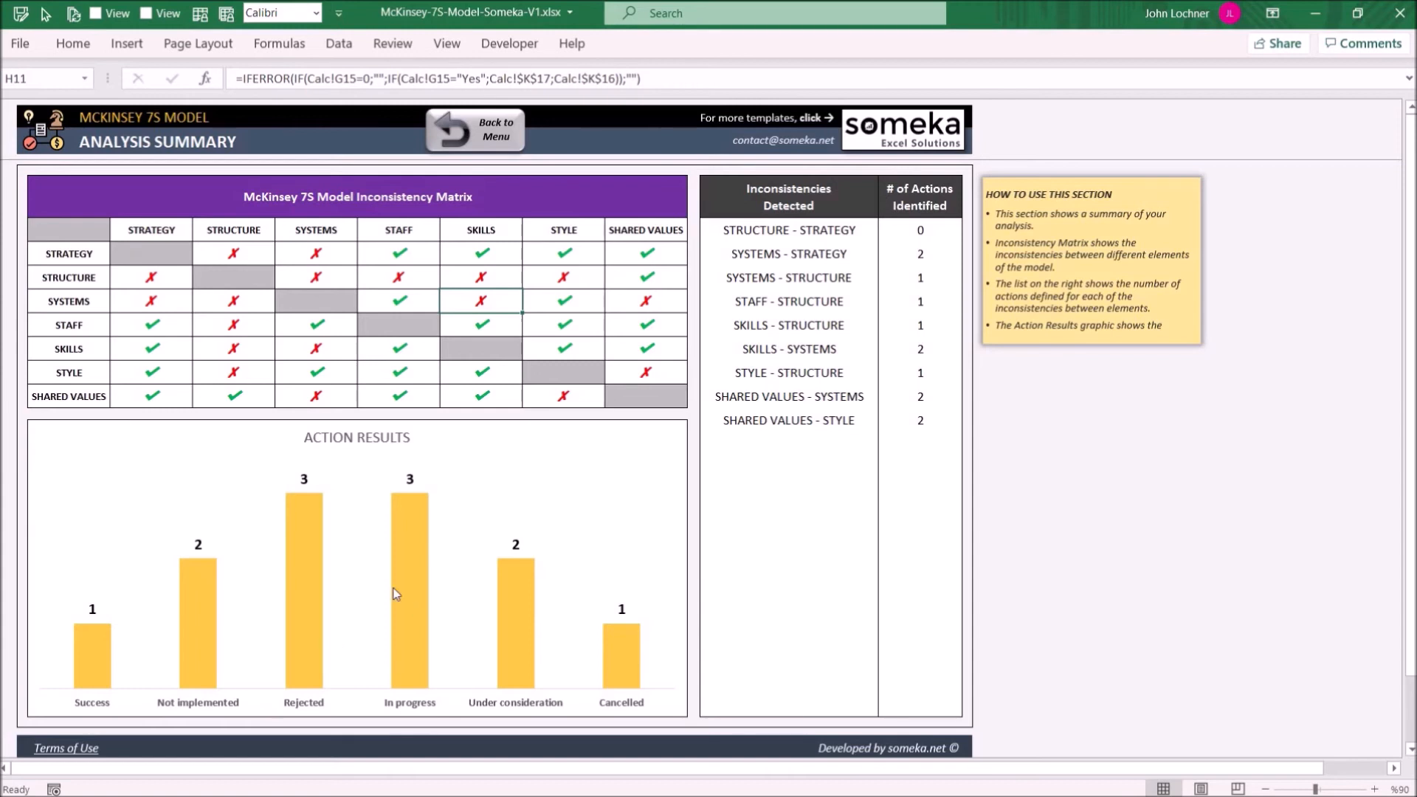
{"action": "mouse_move", "coordinate": [299, 589]}
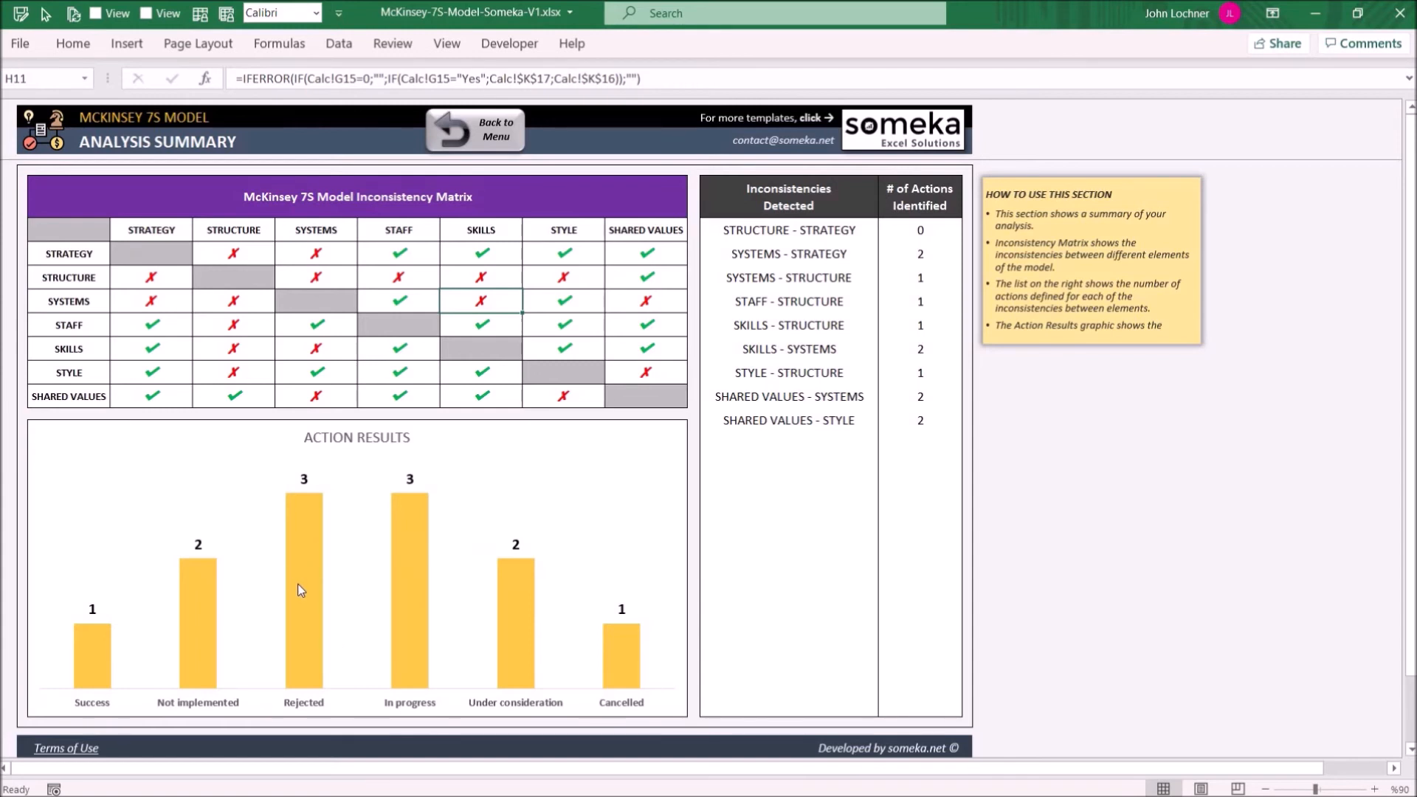
{"action": "mouse_move", "coordinate": [313, 591]}
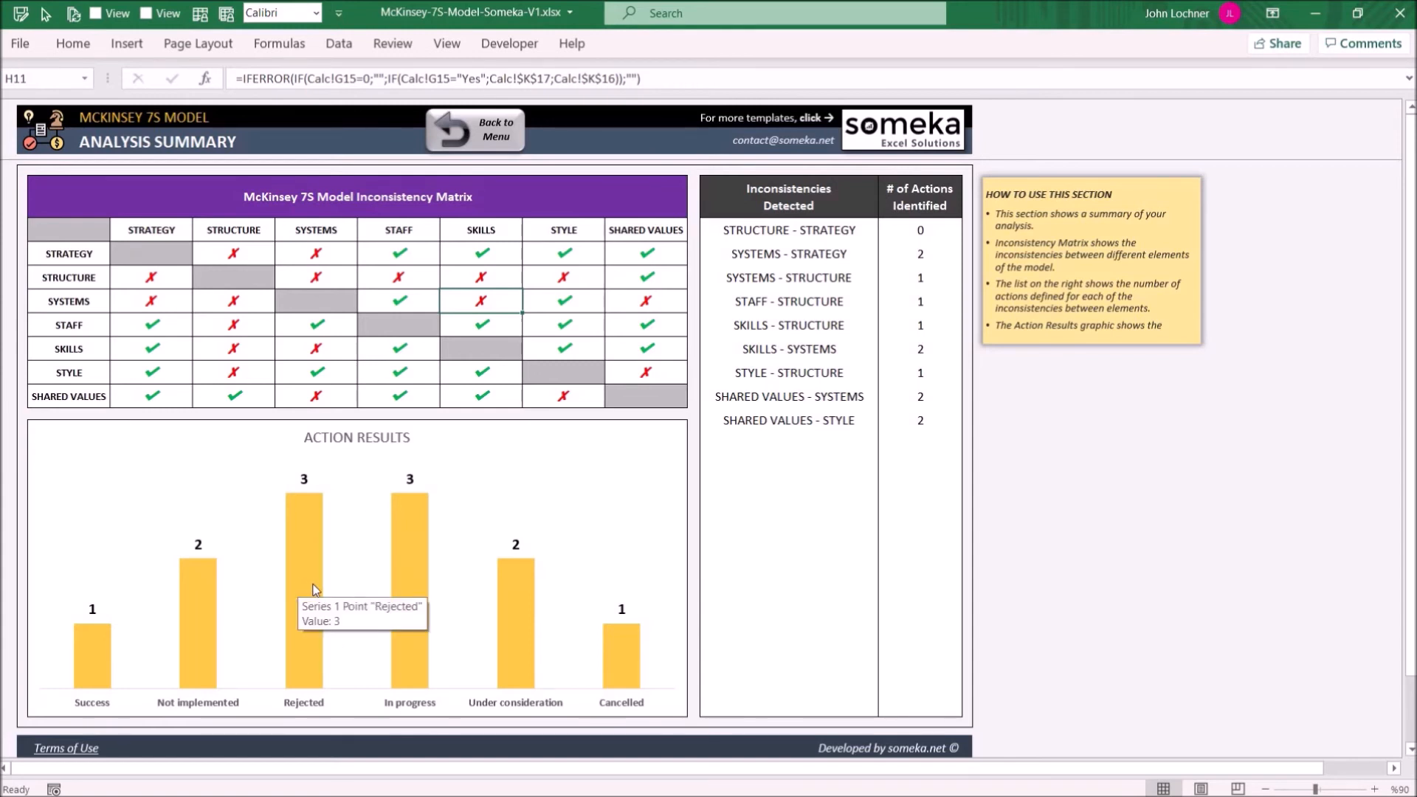
{"action": "mouse_move", "coordinate": [905, 328]}
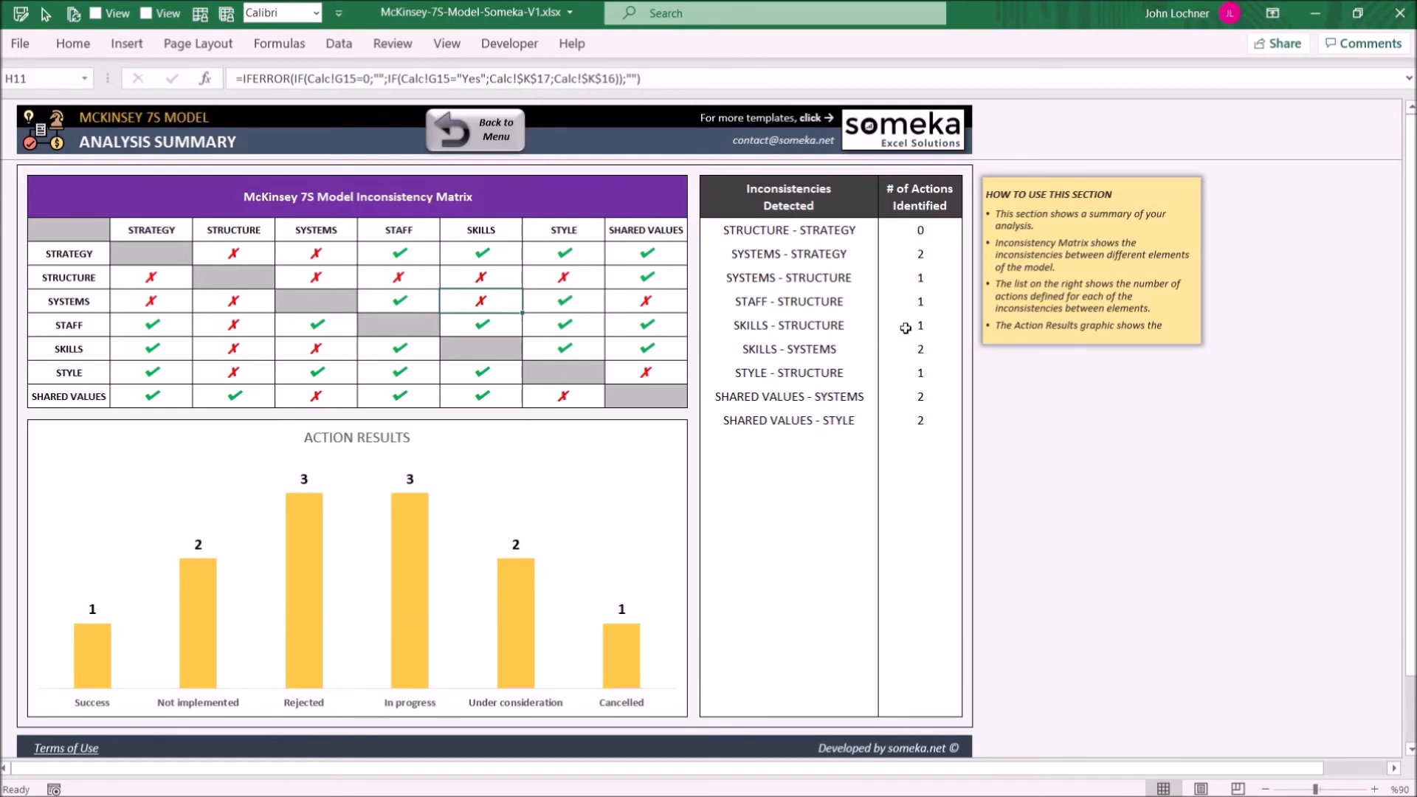
{"action": "mouse_move", "coordinate": [406, 576]}
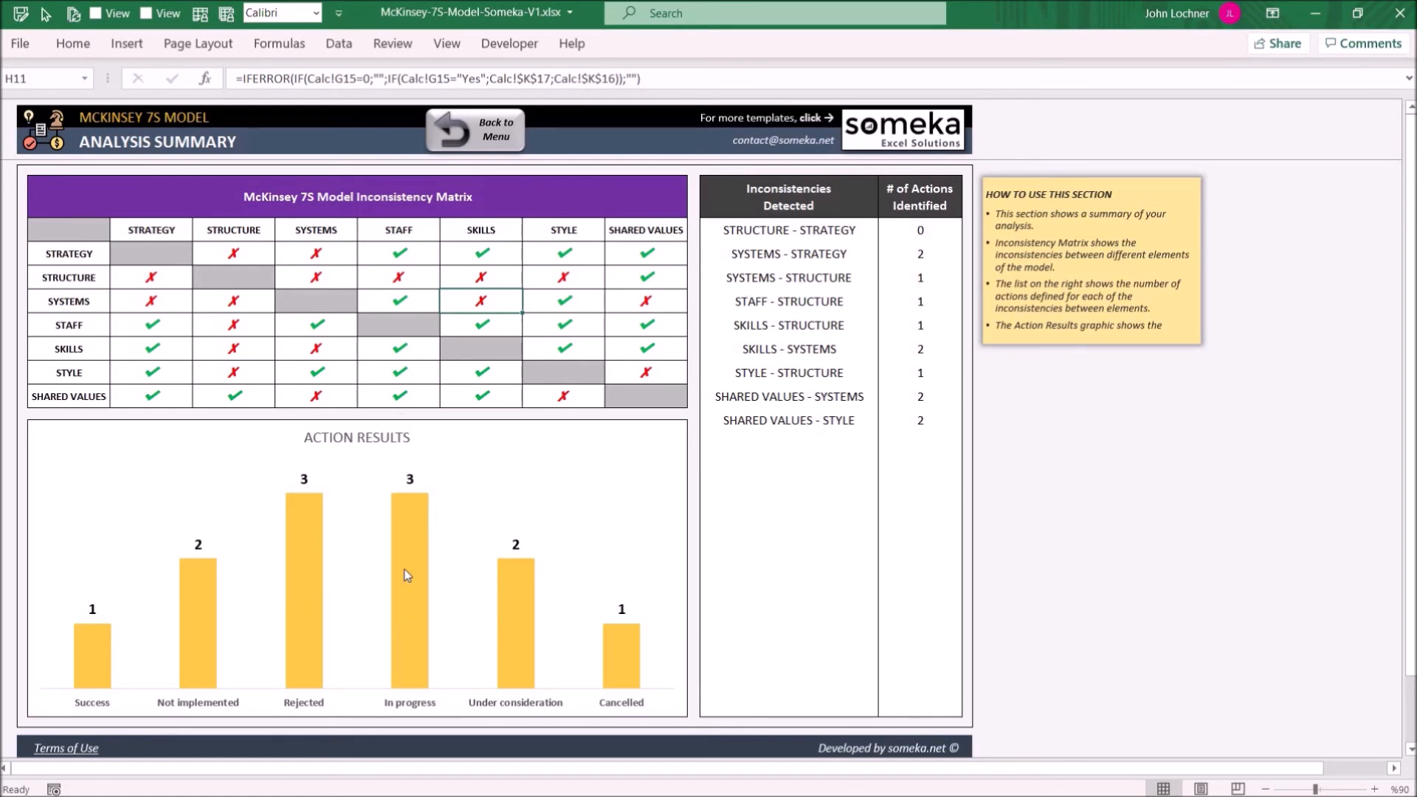
{"action": "left_click", "coordinate": [474, 130]}
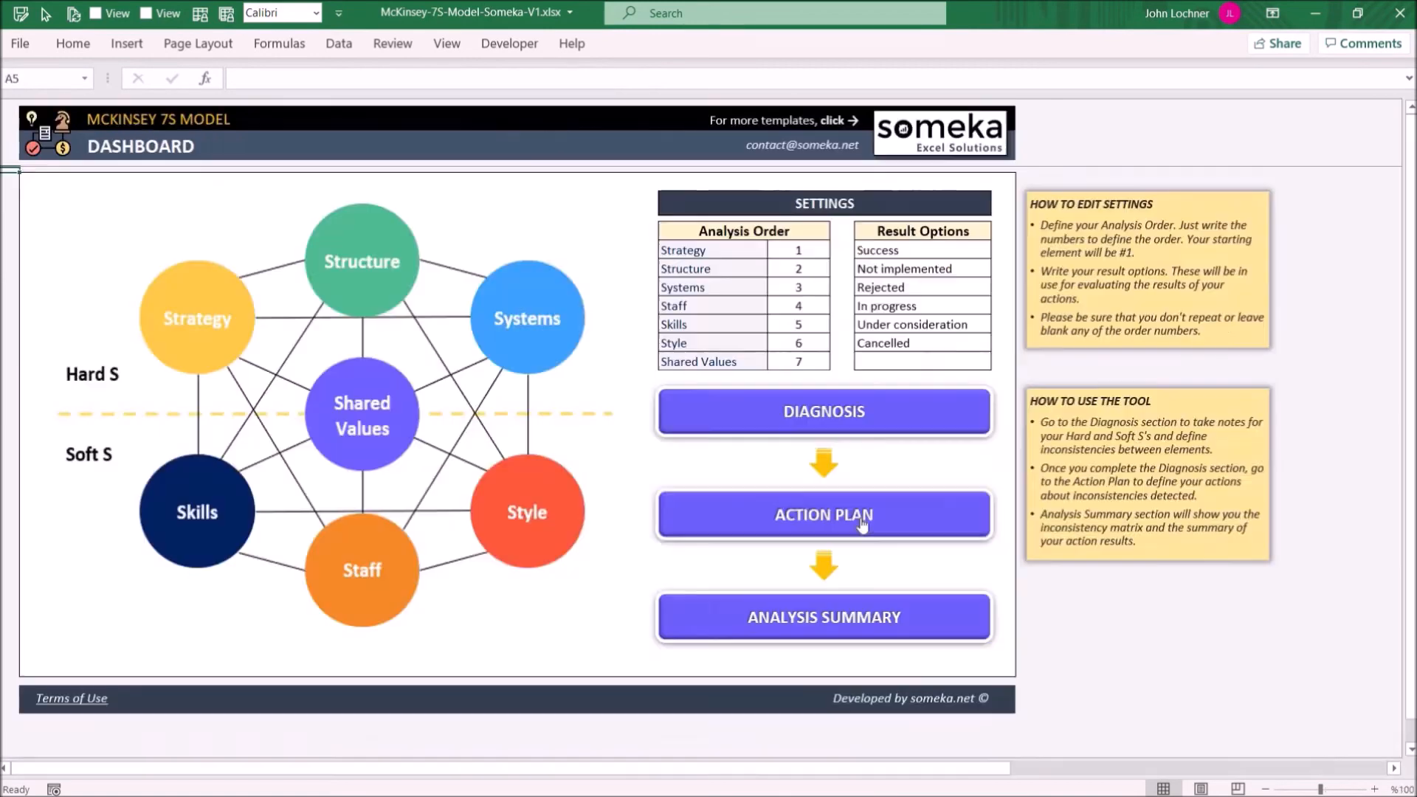
Step: Add action 13 for Staff–Structure with a Cancelled result in the Action Plan
{"action": "left_click", "coordinate": [823, 515]}
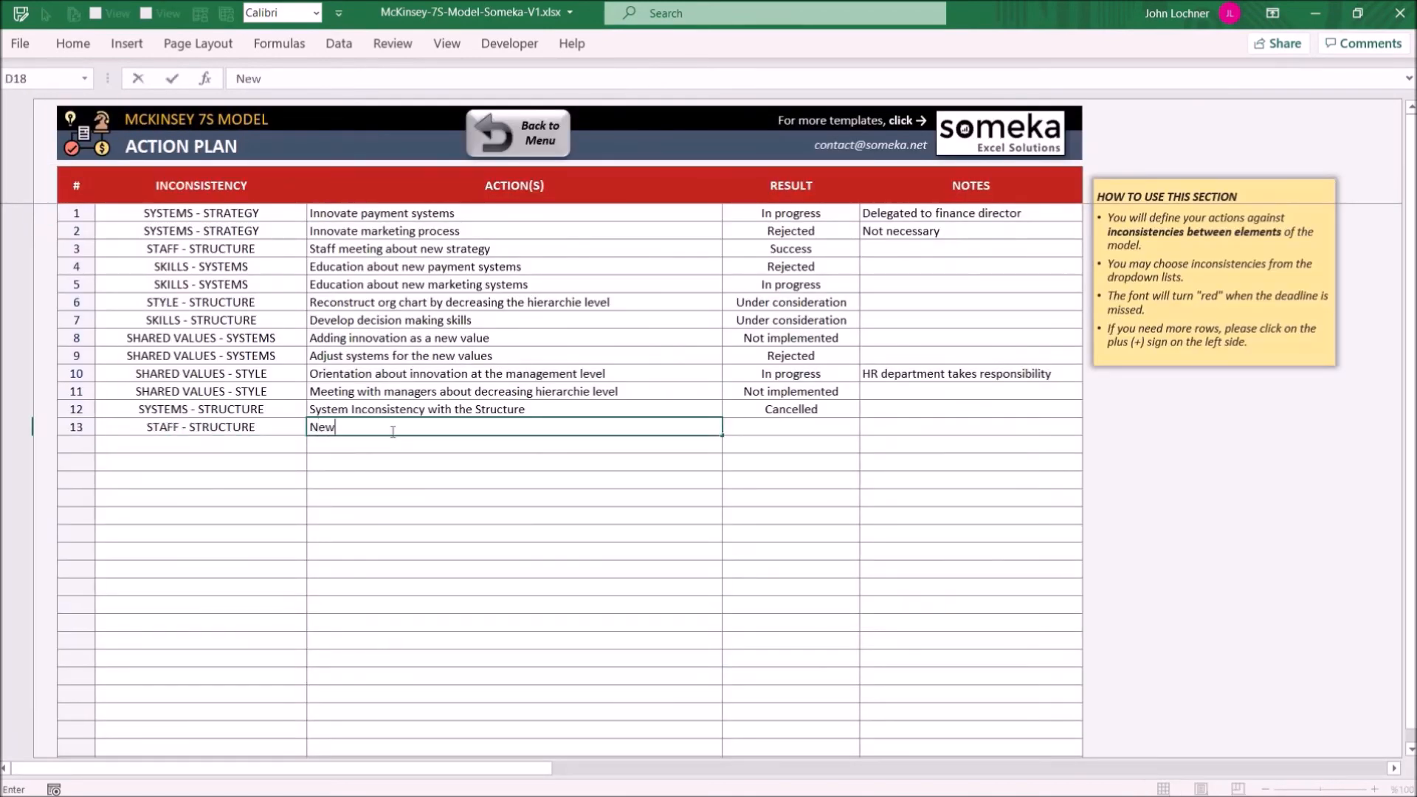
{"action": "left_click", "coordinate": [865, 426]}
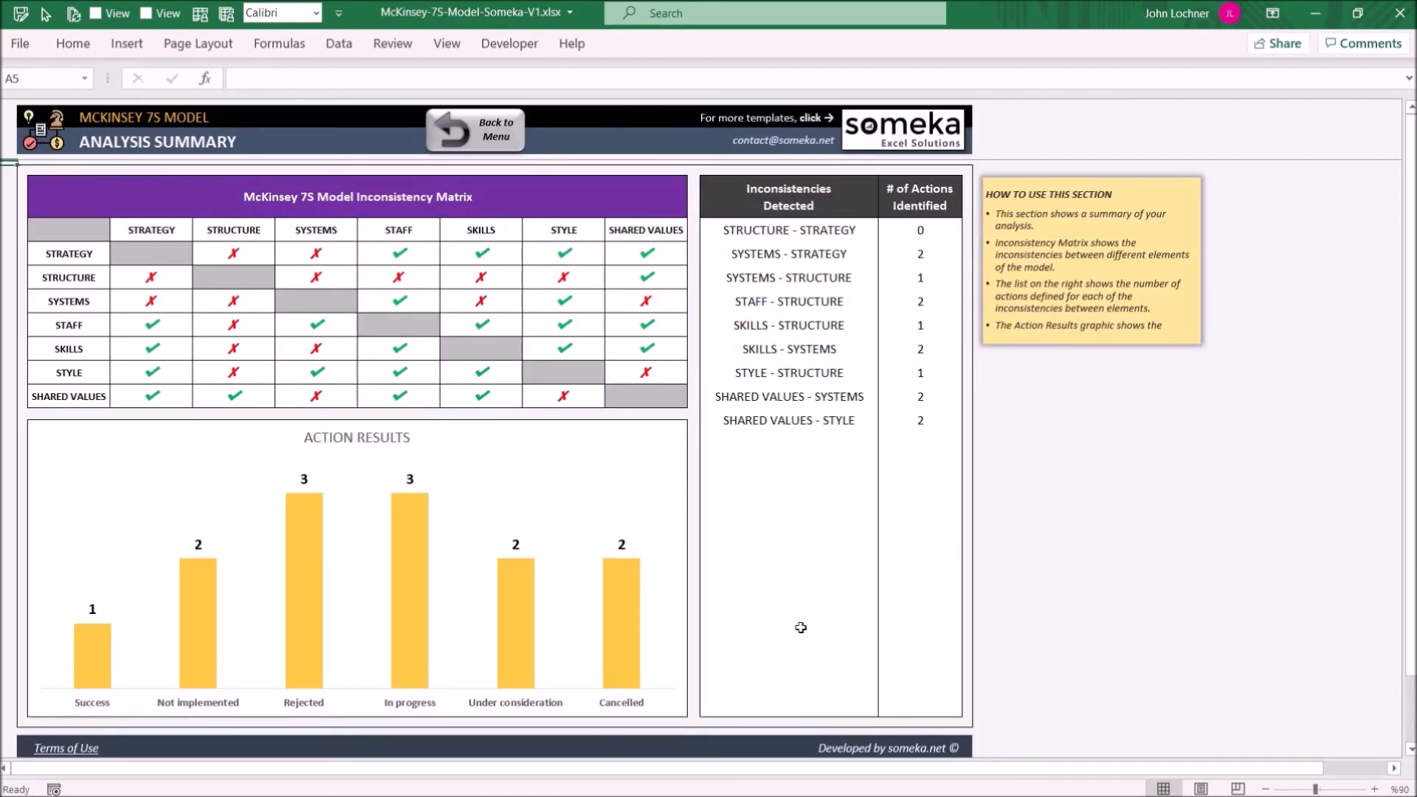
{"action": "mouse_move", "coordinate": [489, 684]}
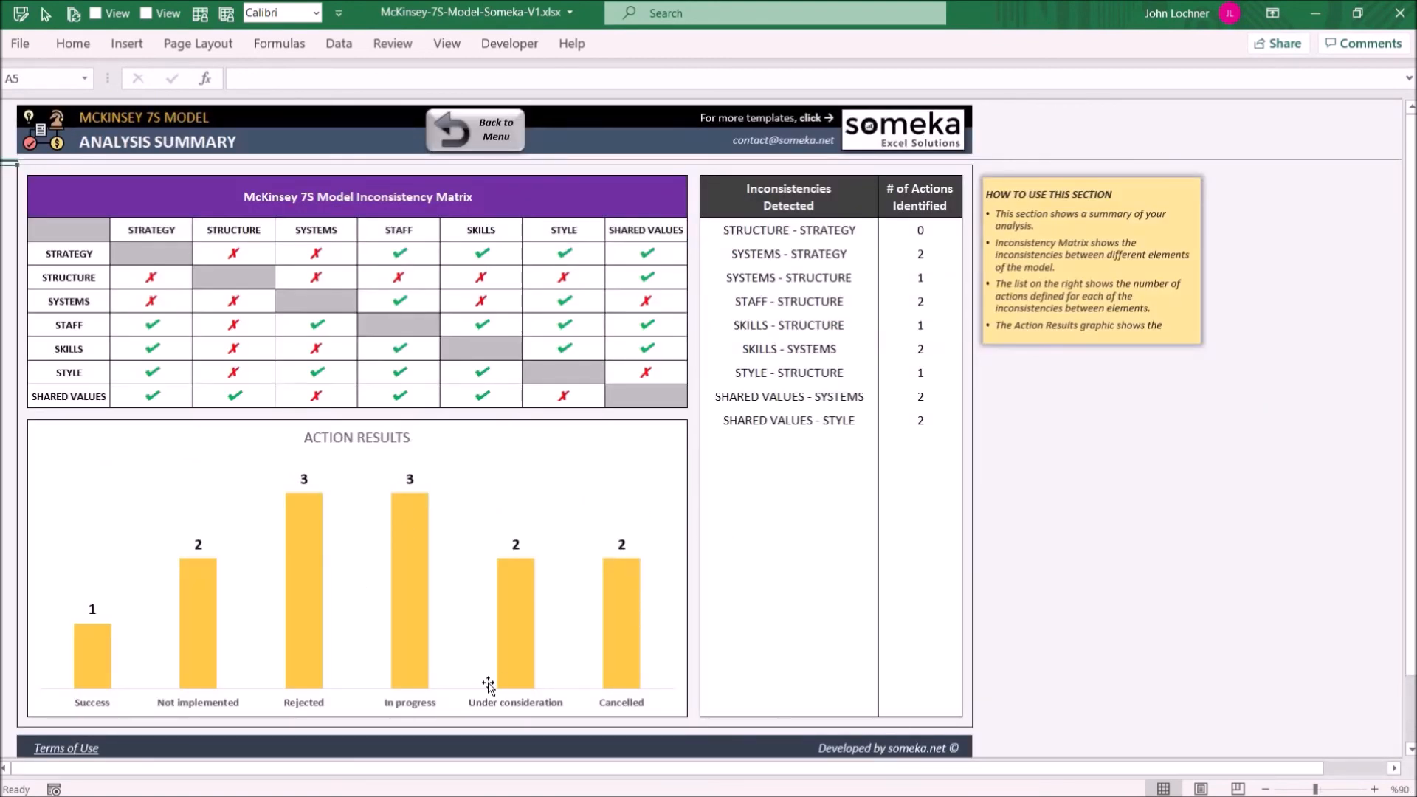
{"action": "mouse_move", "coordinate": [578, 603]}
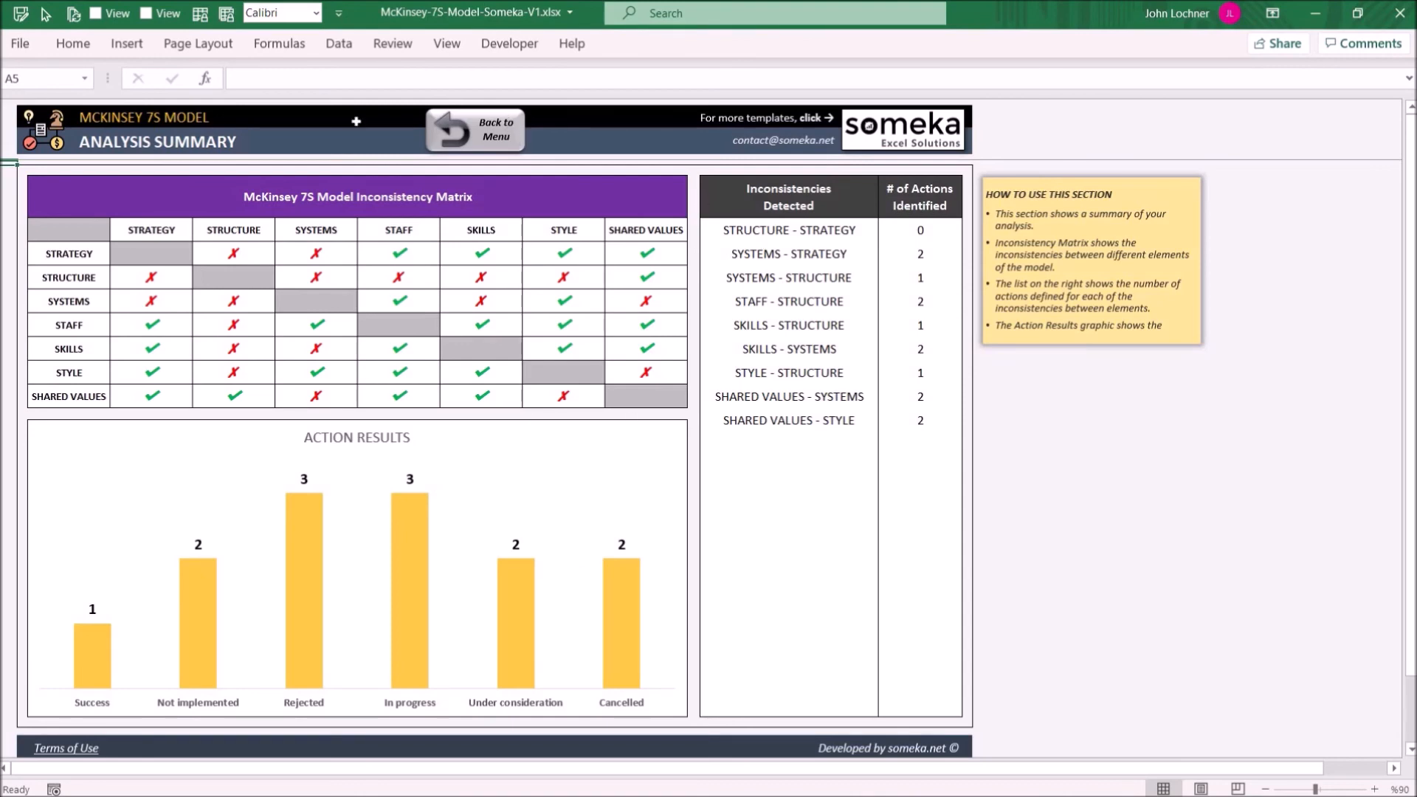
Step: Go back from the Analysis Summary to the 7S dashboard
{"action": "left_click", "coordinate": [474, 128]}
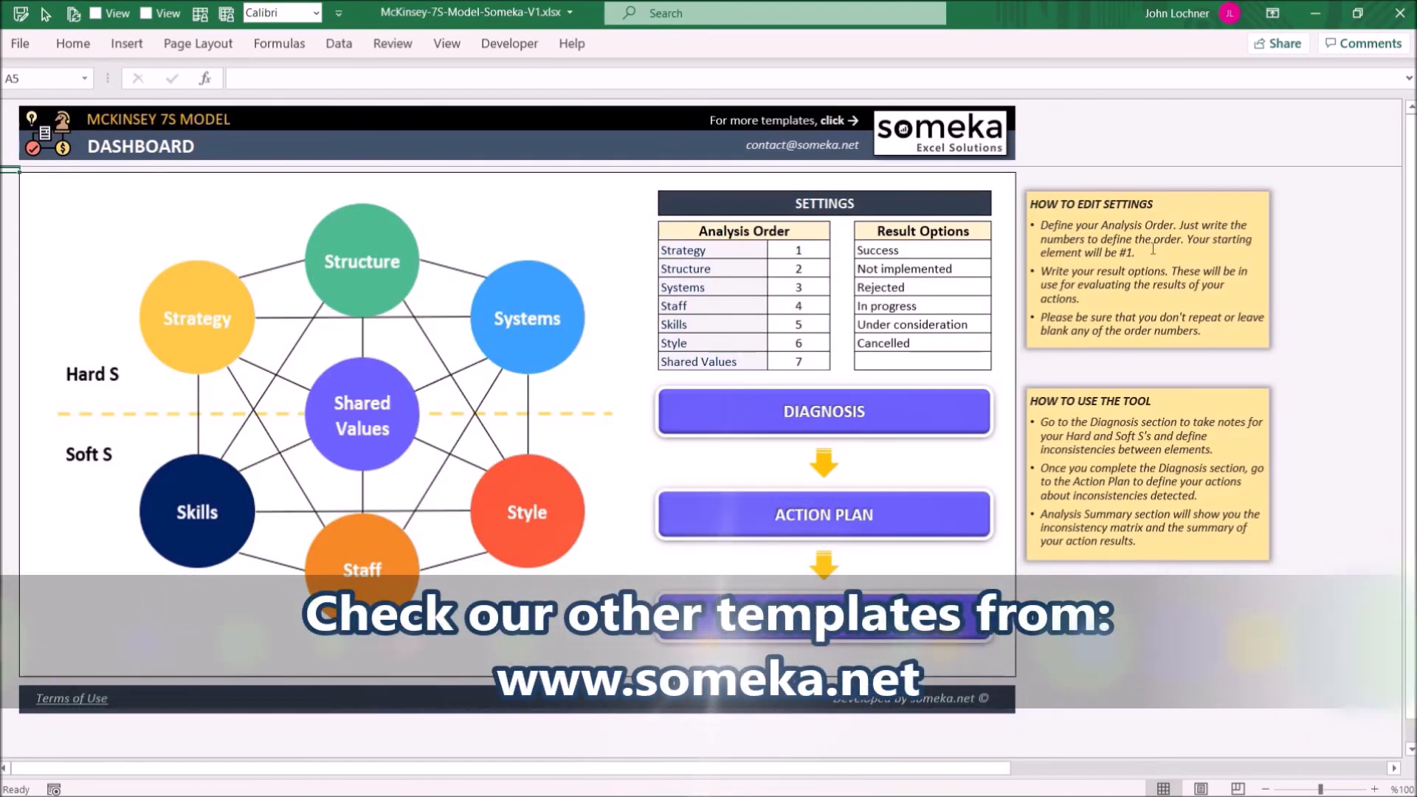